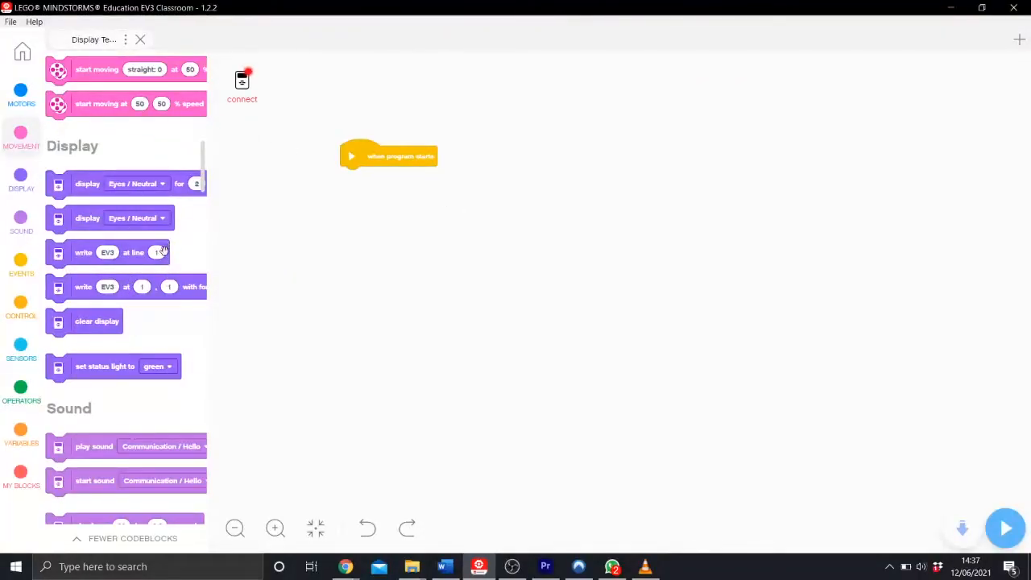
mouse_move(232, 129)
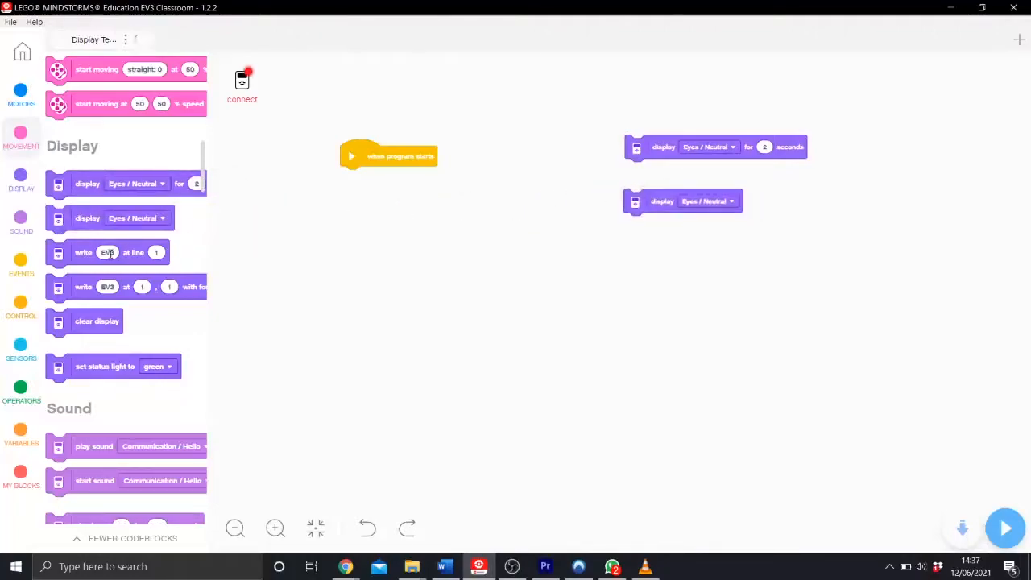
- Add another write-text block to the canvas and nudge the timed image display block
drag(109, 251, 683, 269)
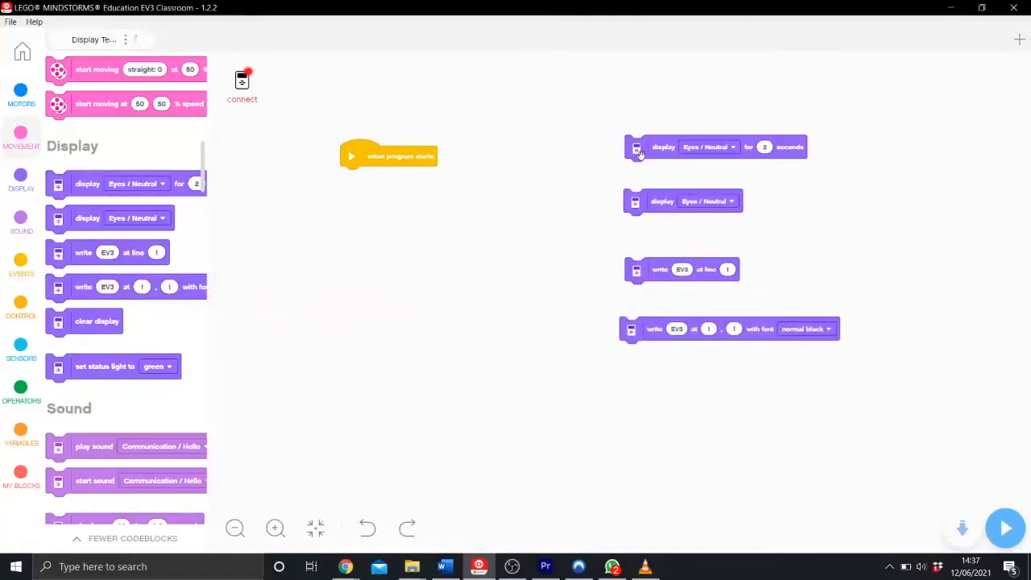
drag(641, 147, 615, 129)
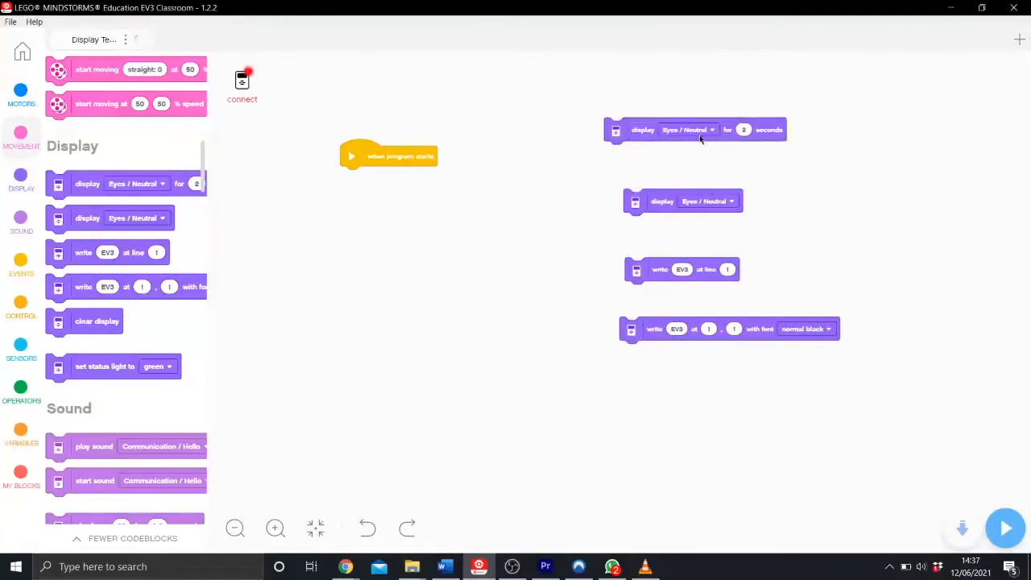
click(686, 129)
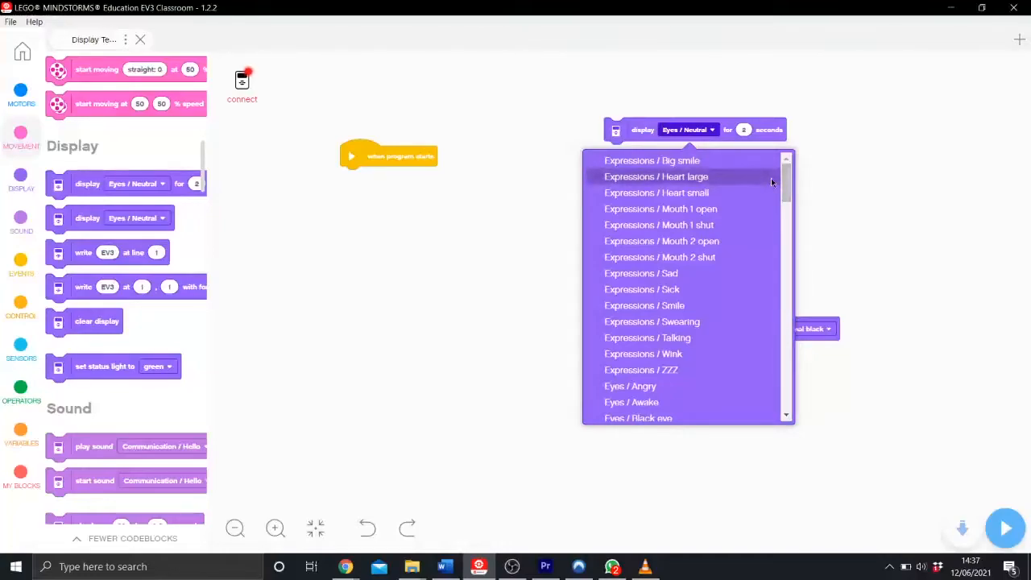
mouse_move(740, 182)
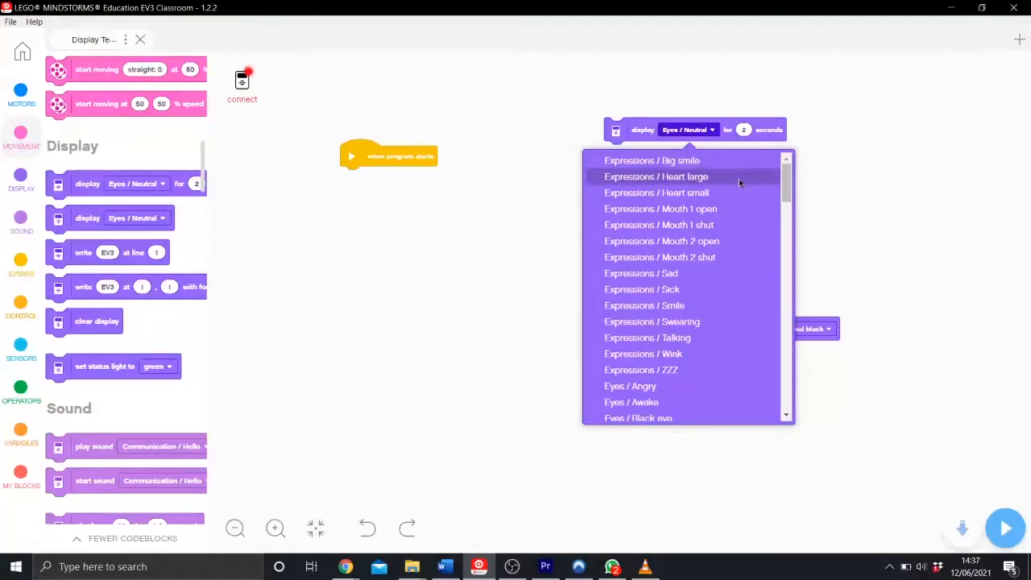
mouse_move(669, 226)
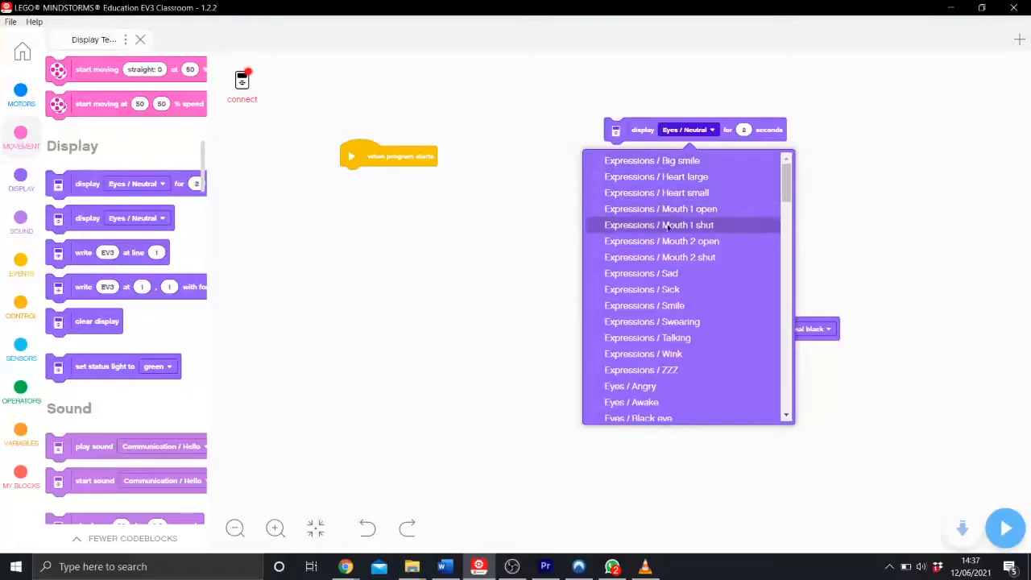
mouse_move(673, 307)
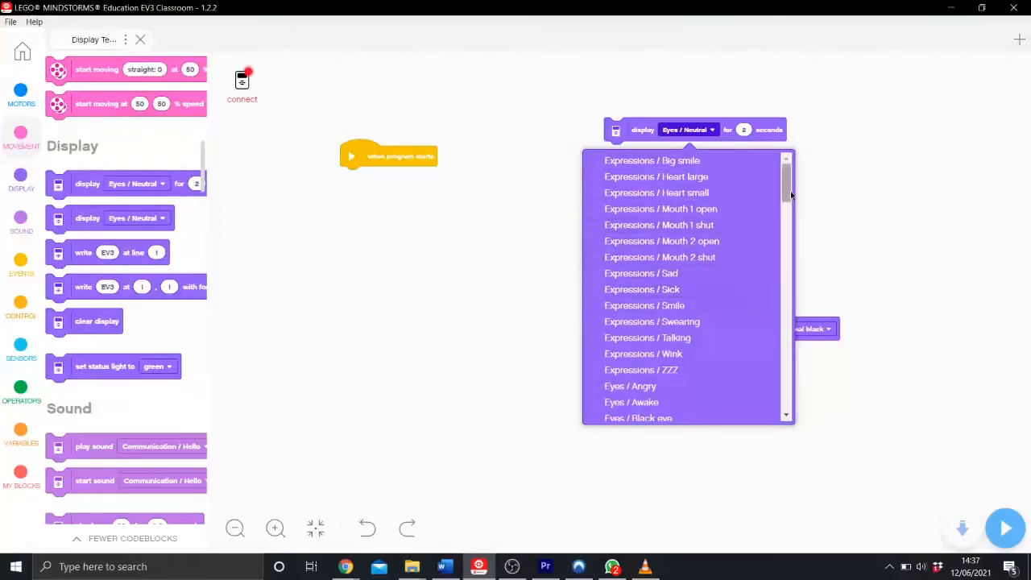
scroll(down, 3)
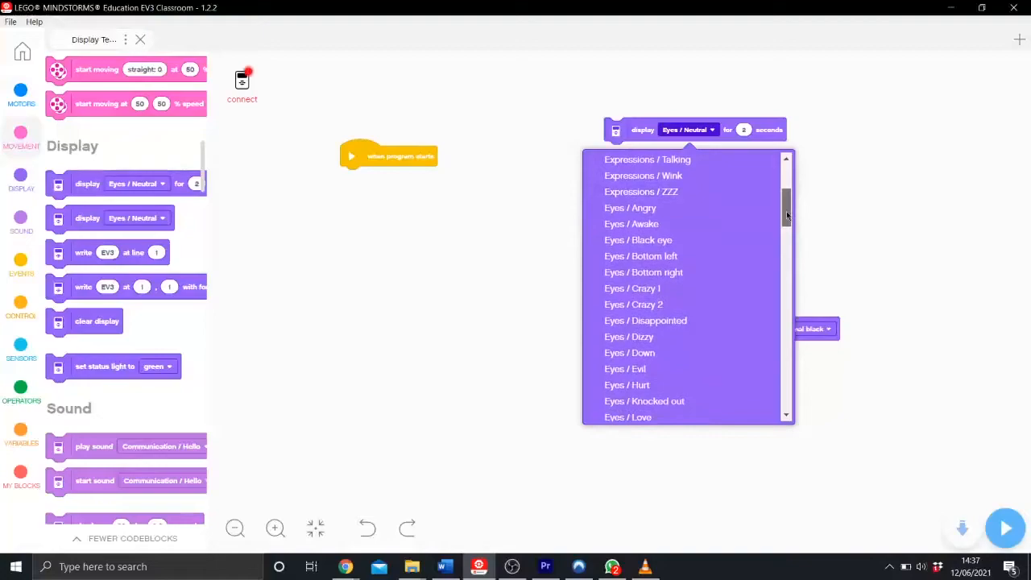
scroll(down, 3)
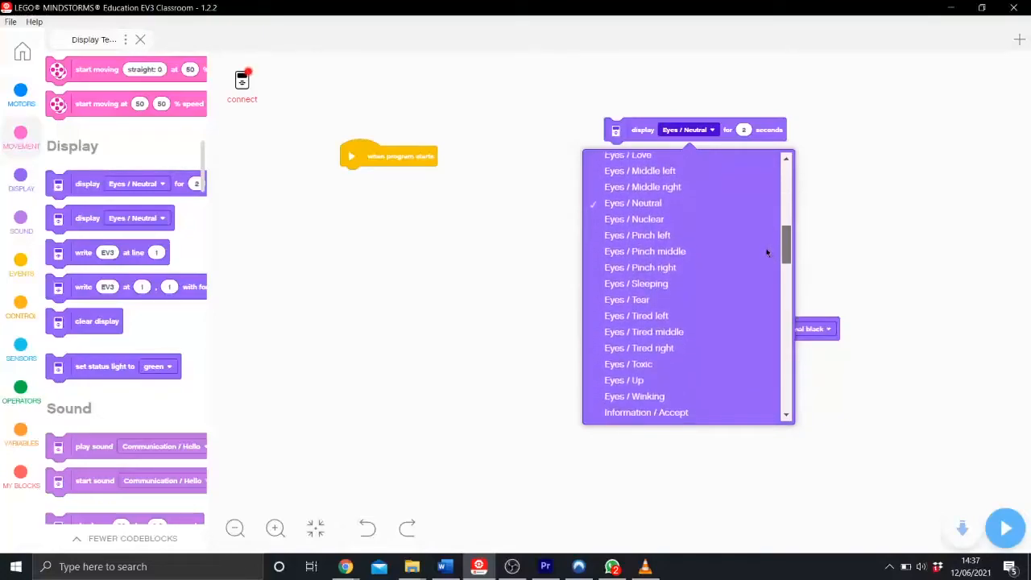
scroll(down, 3)
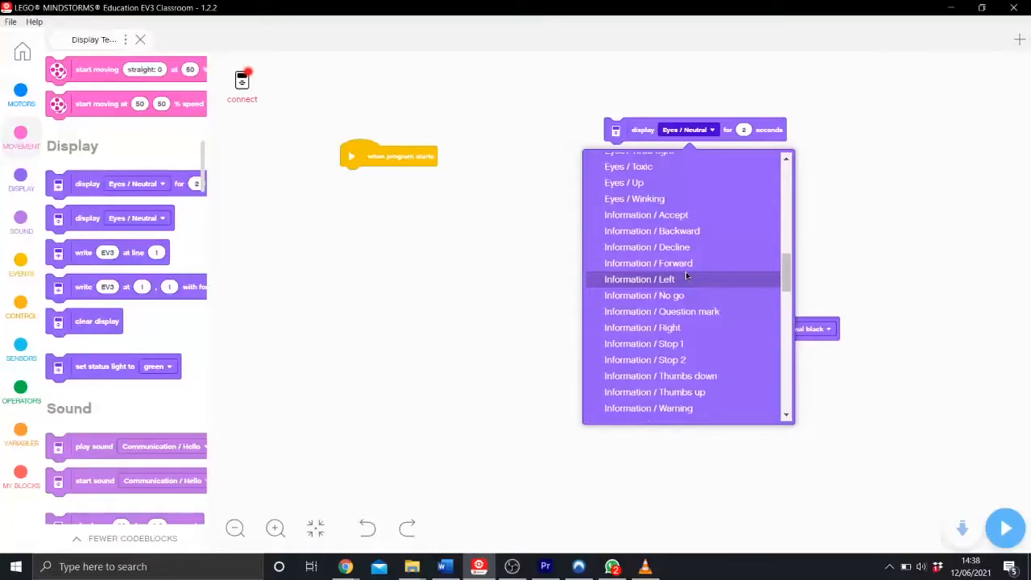
scroll(down, 3)
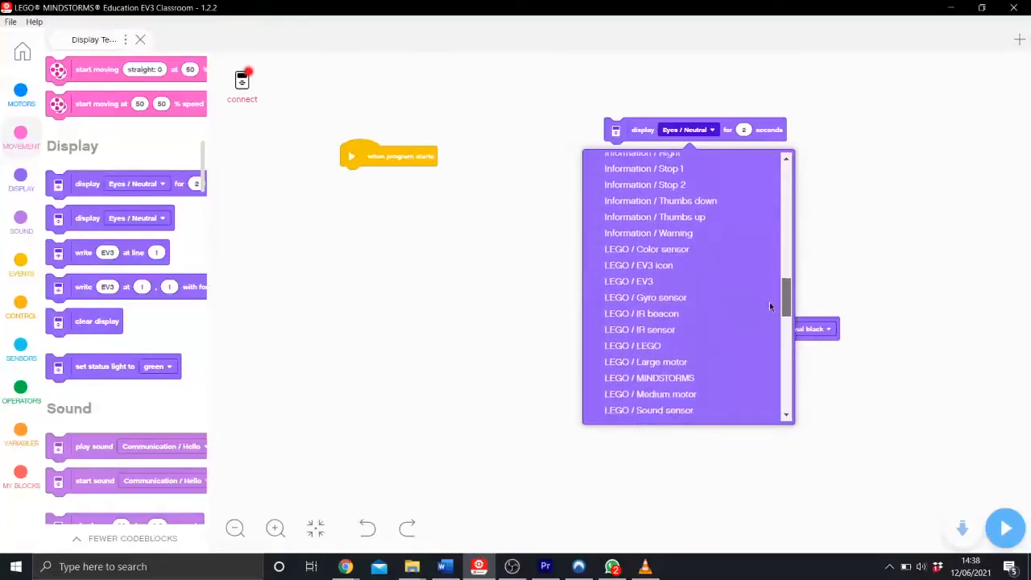
scroll(down, 3)
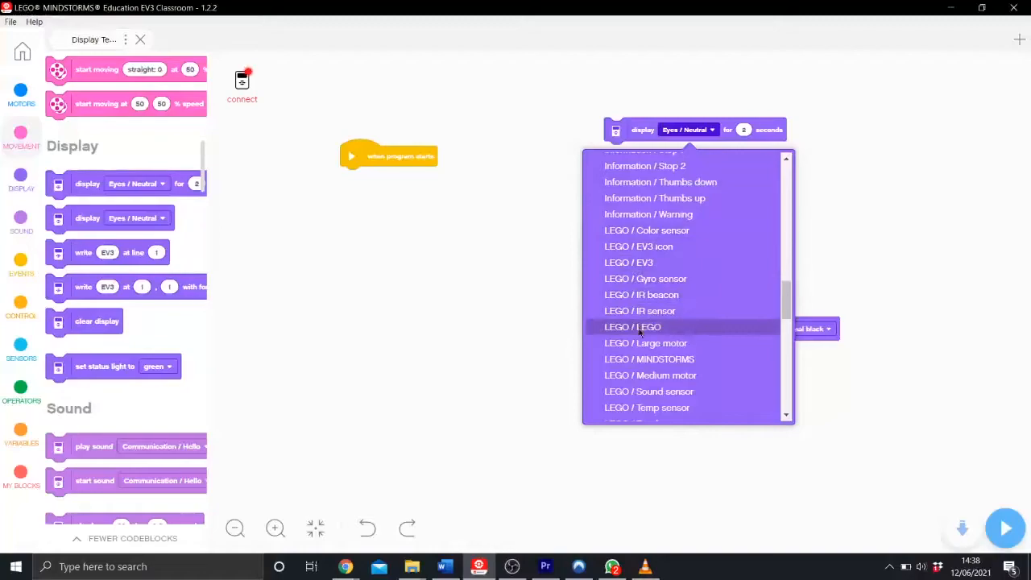
mouse_move(671, 261)
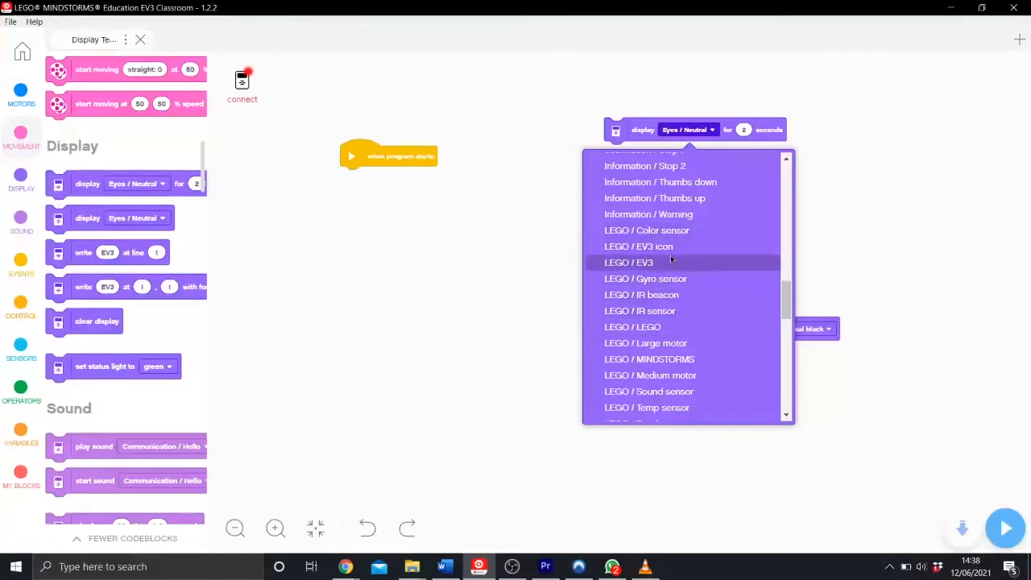
mouse_move(648, 231)
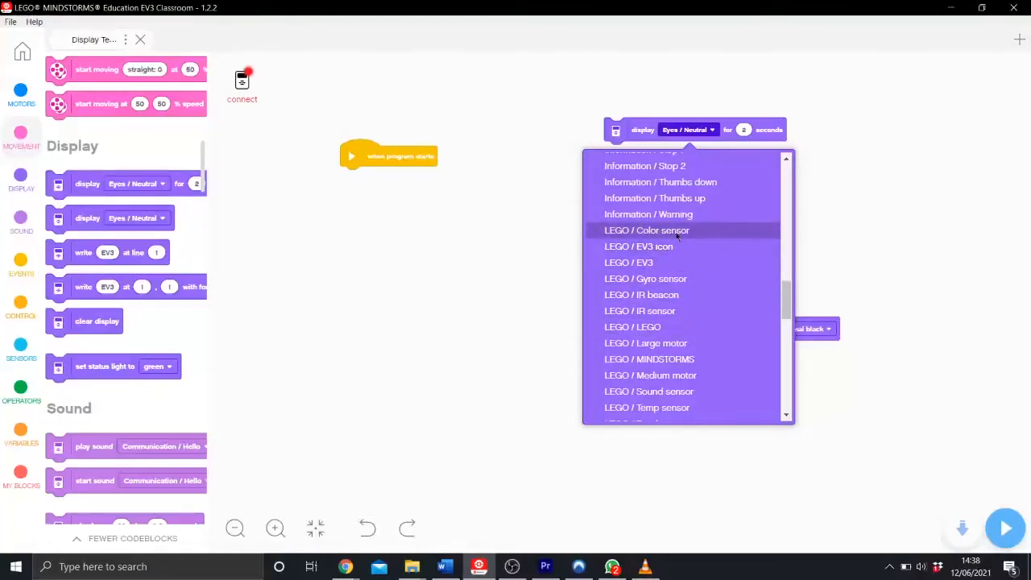
mouse_move(644, 342)
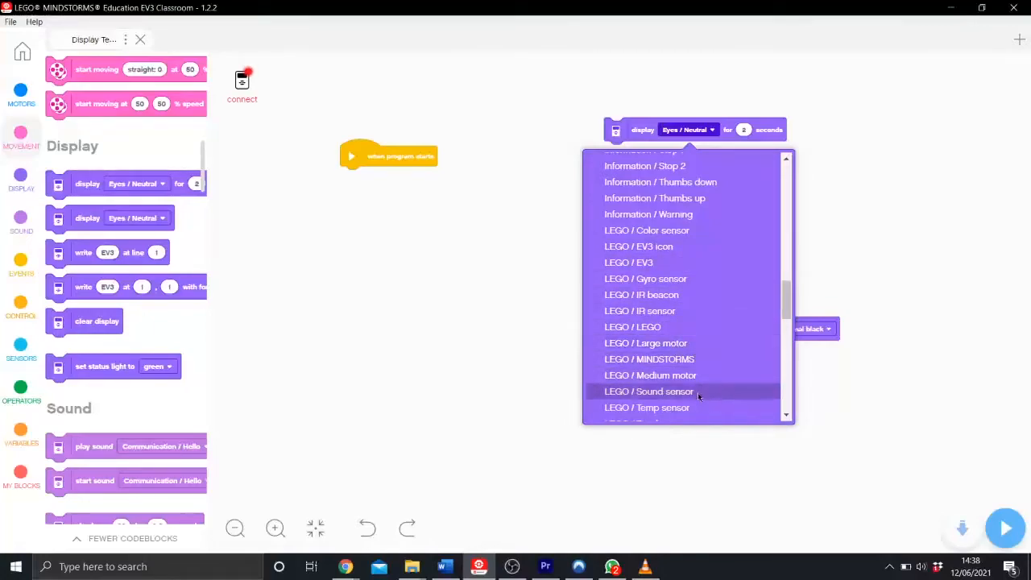
scroll(down, 3)
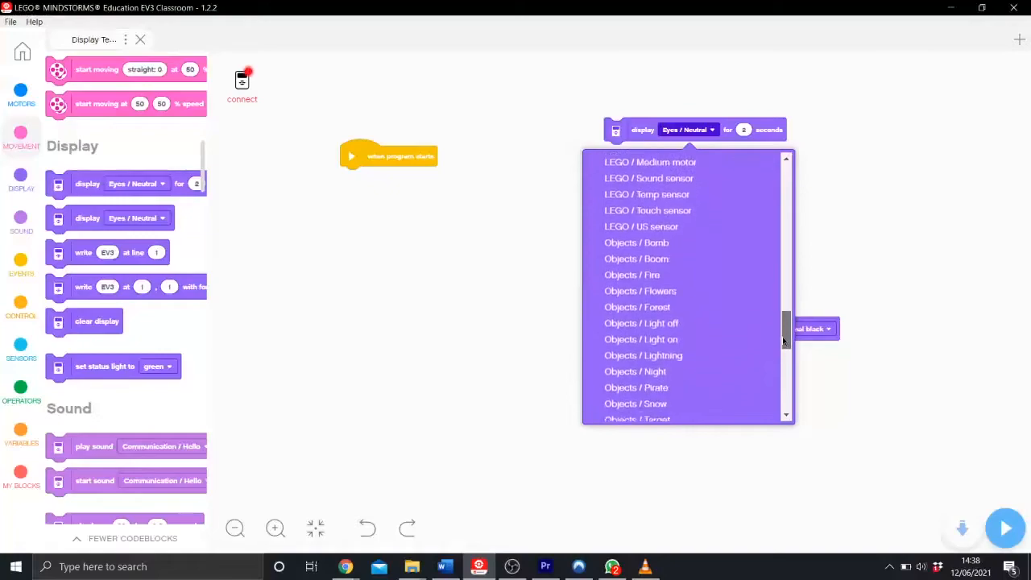
scroll(down, 3)
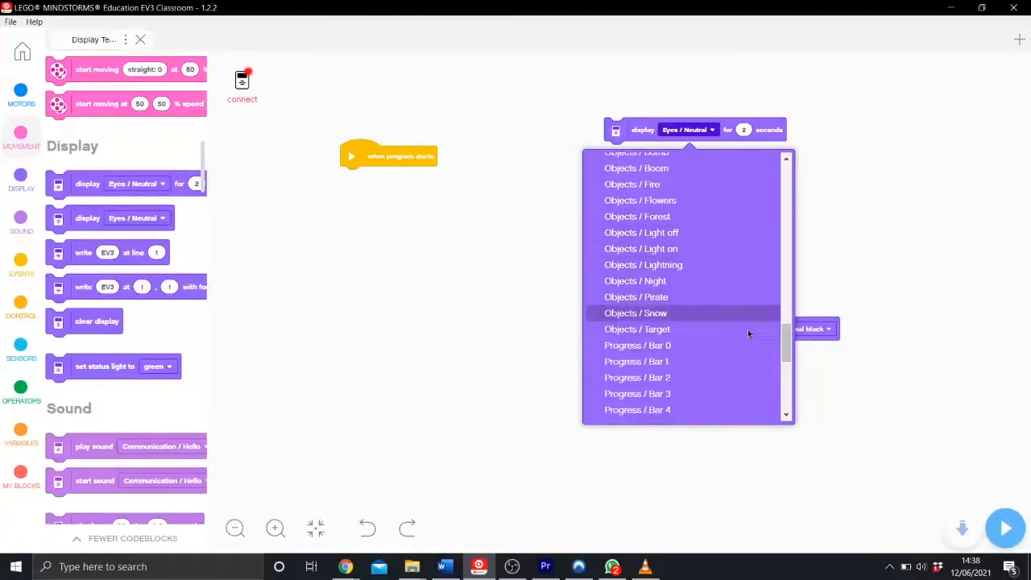
scroll(down, 3)
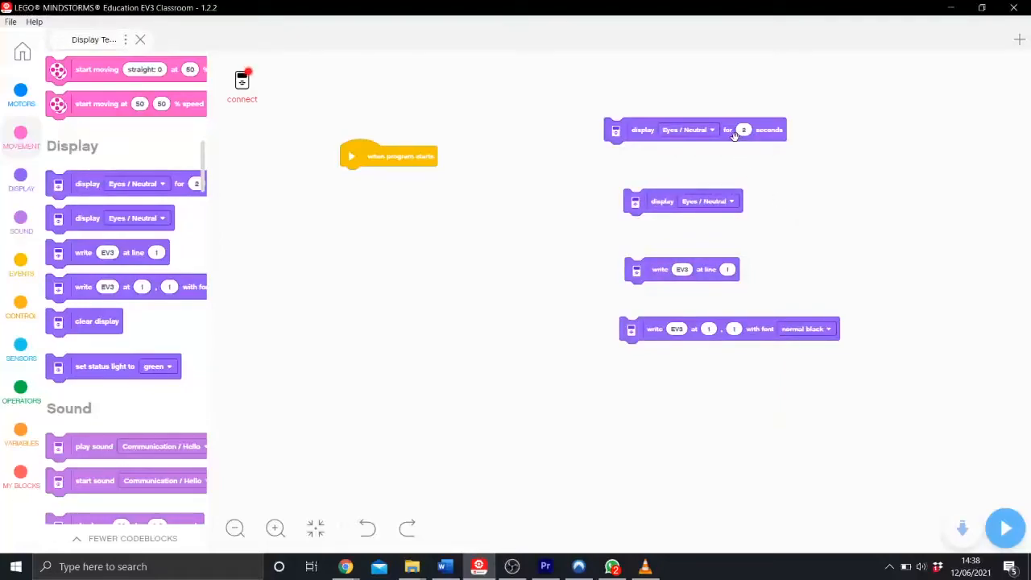
- Attach the timed display under program start showing the Information / Question mark image
drag(694, 129, 443, 203)
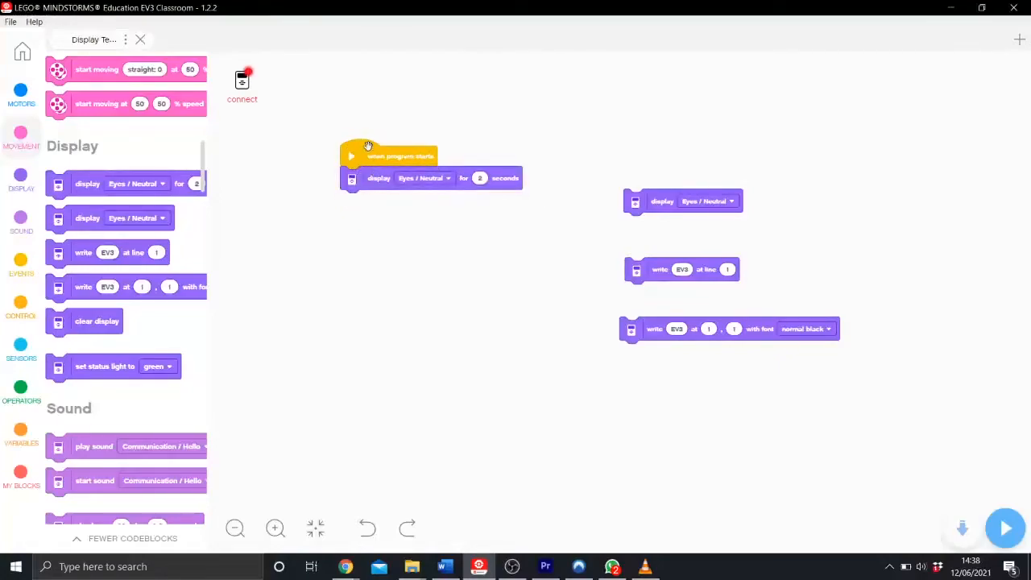
click(425, 177)
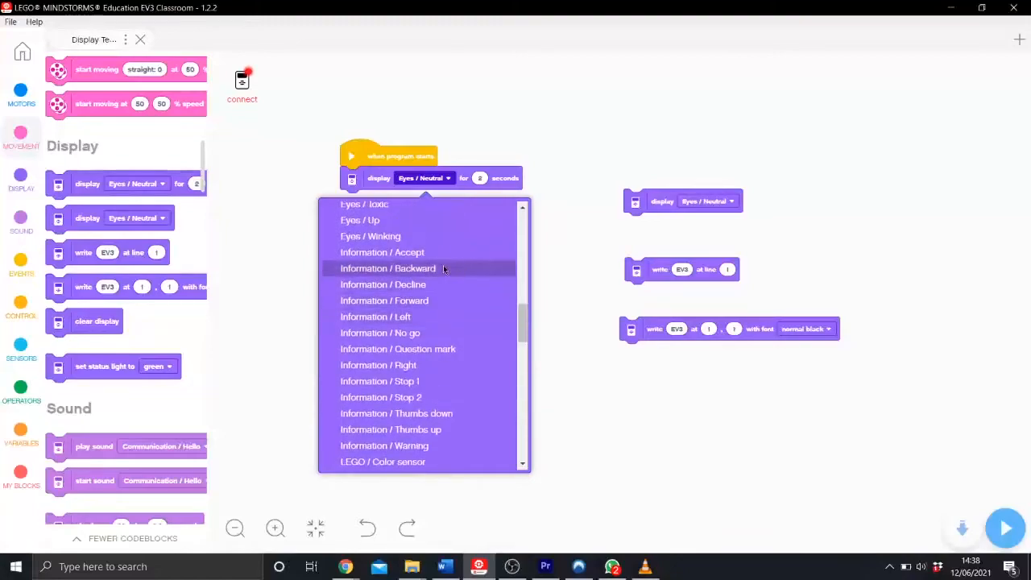
click(396, 348)
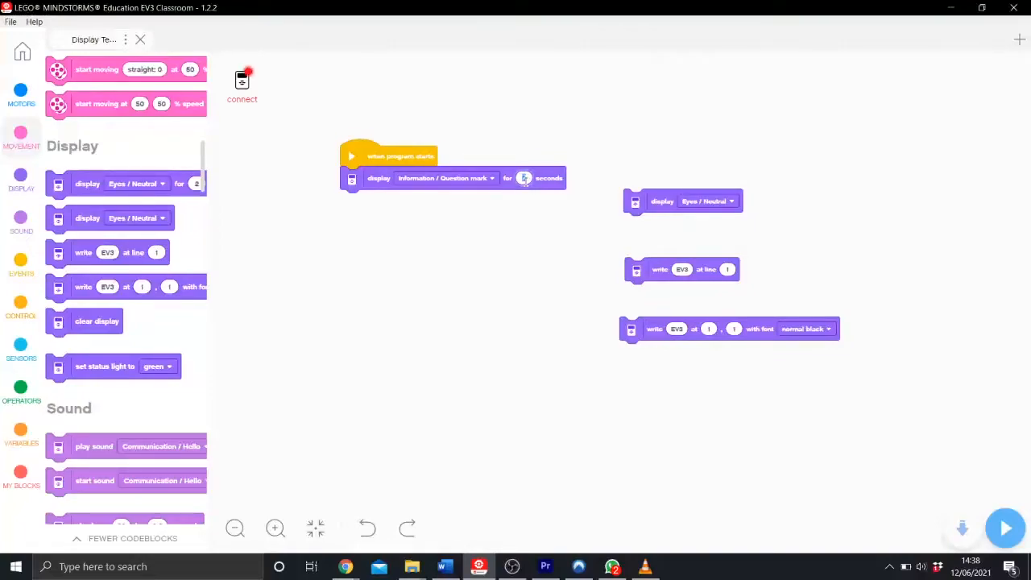
- Set the timed display's duration to 100 seconds
click(525, 177)
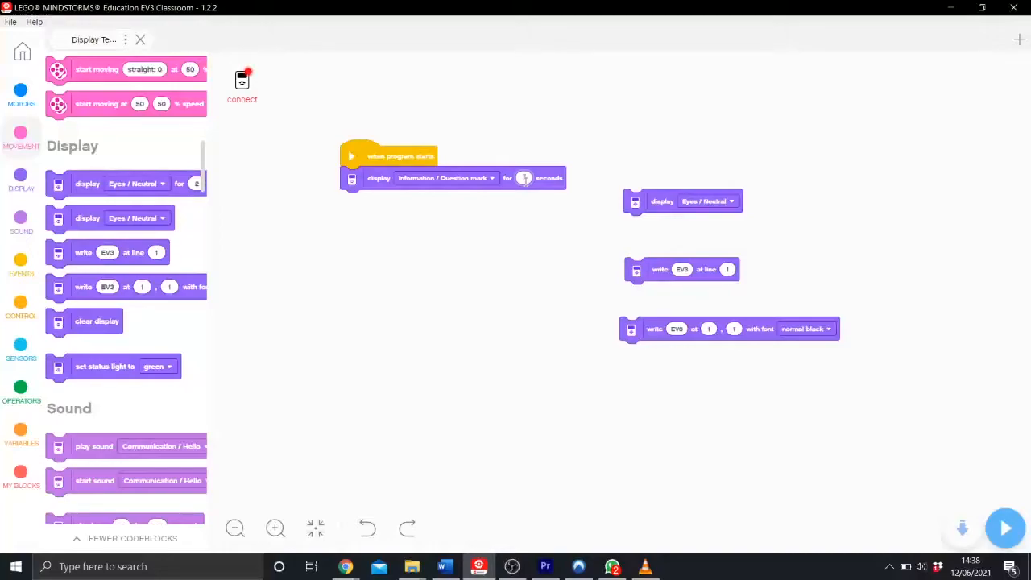
text(7)
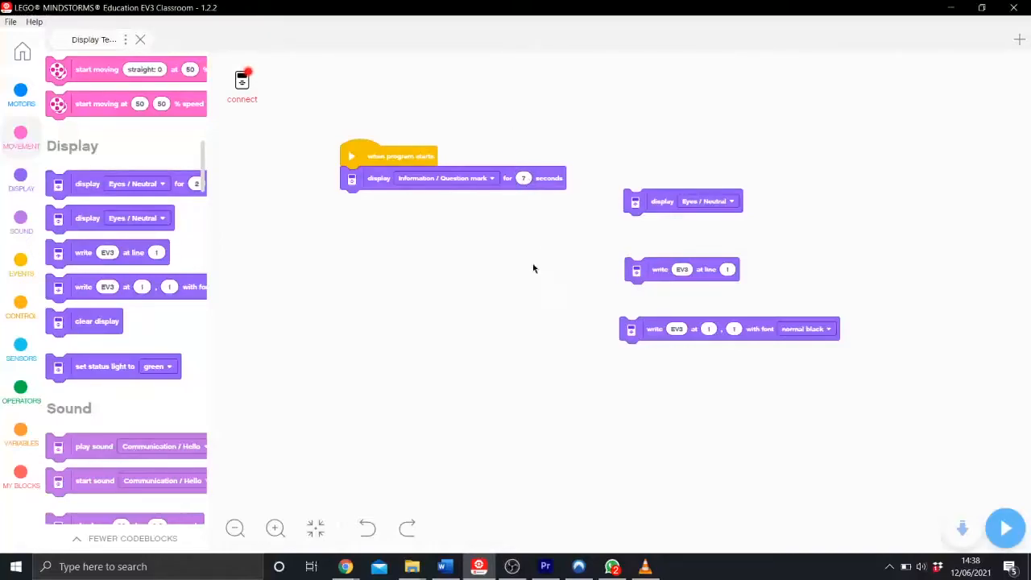
mouse_move(626, 206)
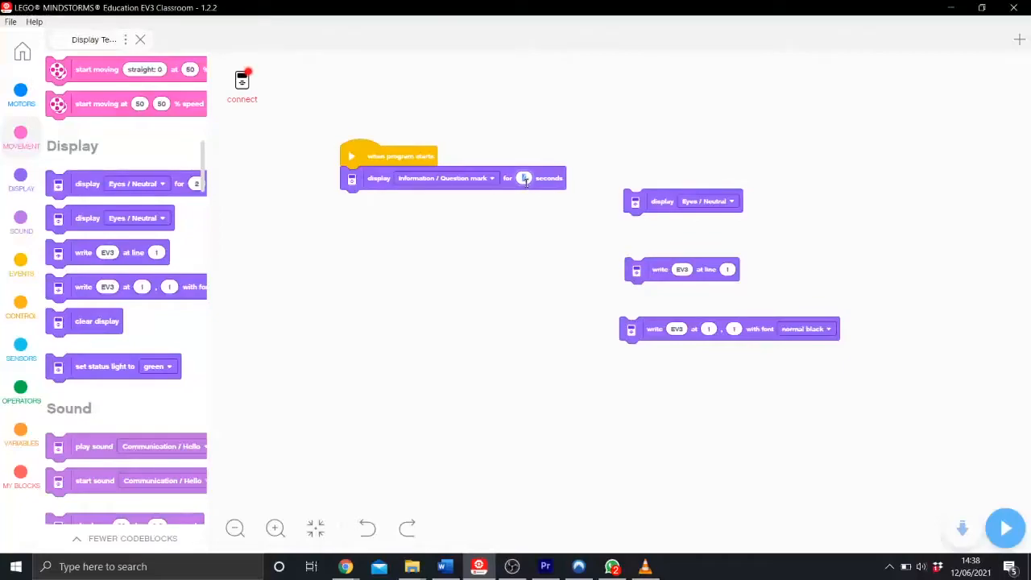
text(100)
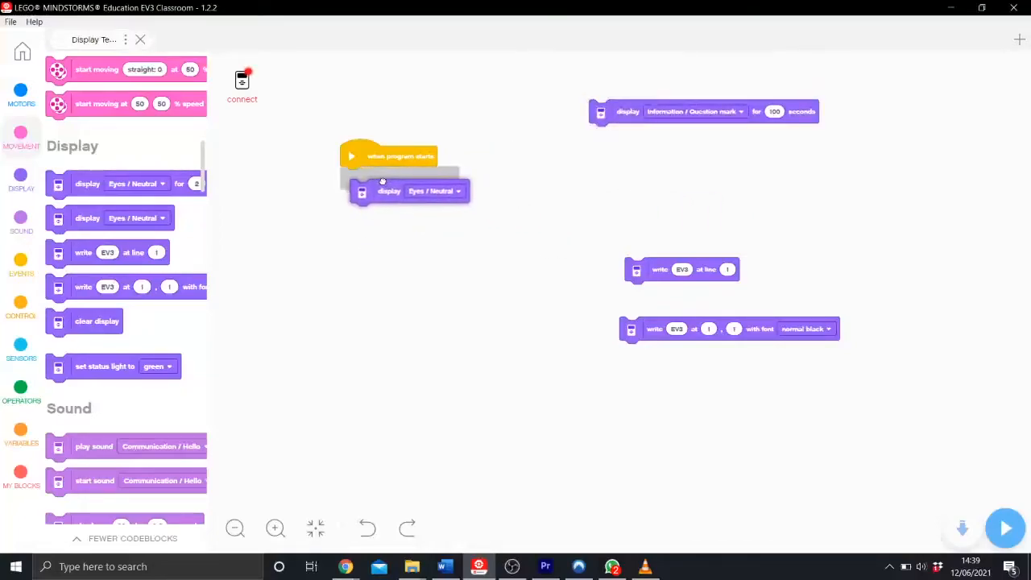
- Set the untimed display block under the start to the Eyes / Hurt image
click(438, 190)
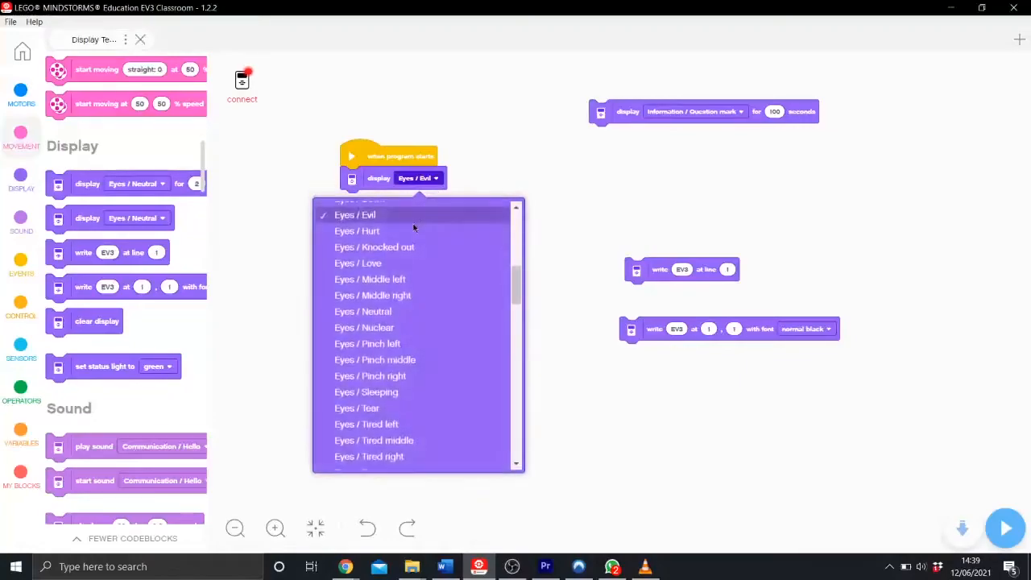
click(358, 232)
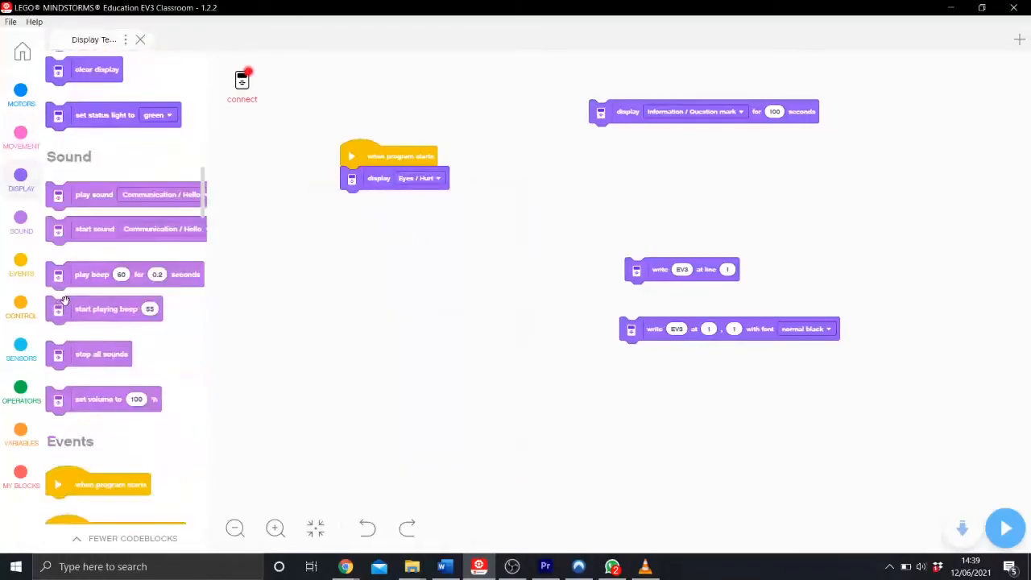
- Attach a Control wait-for-seconds block under the display image block
scroll(down, 3)
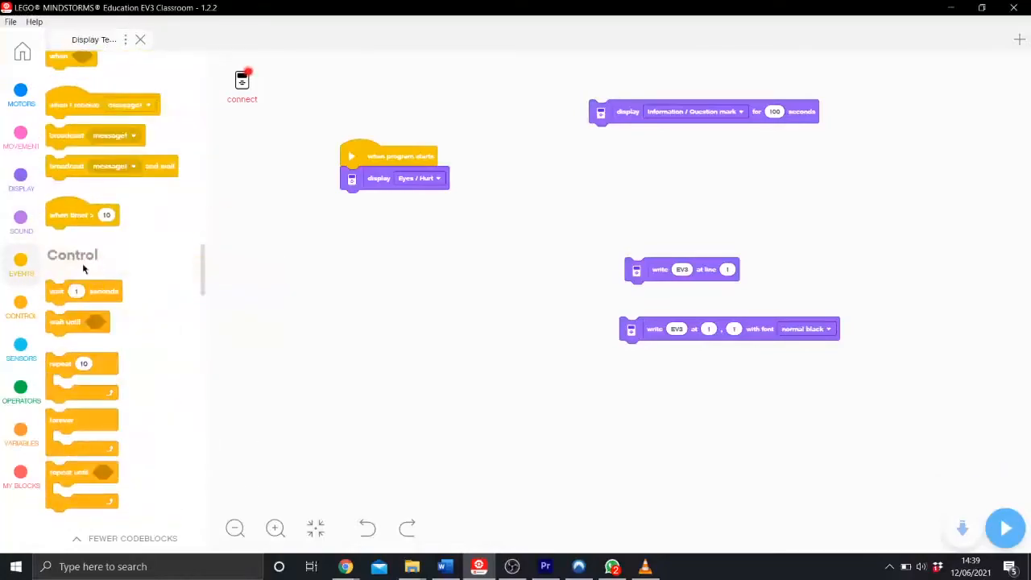
scroll(down, 3)
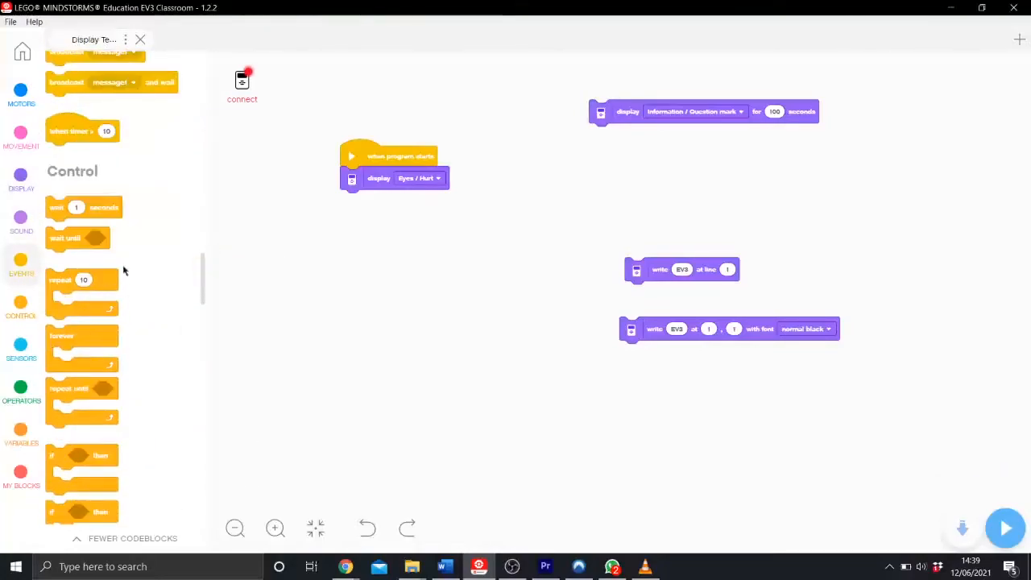
mouse_move(132, 314)
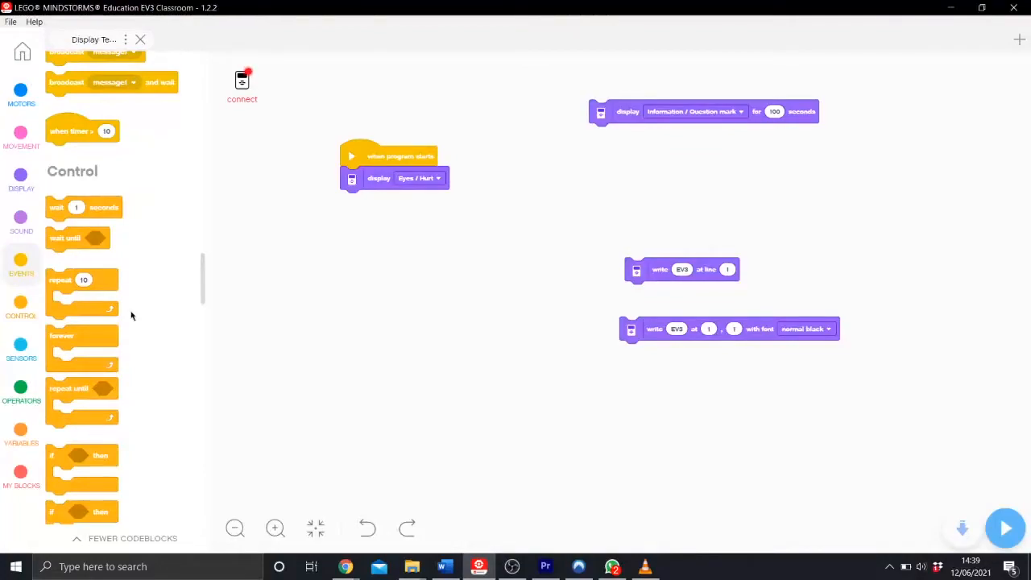
mouse_move(126, 280)
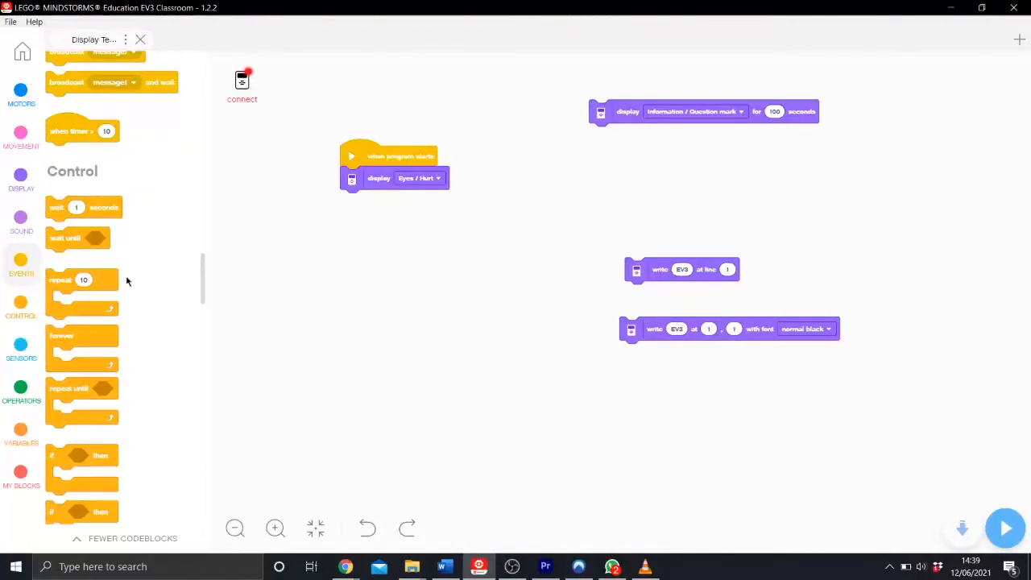
drag(77, 206, 386, 232)
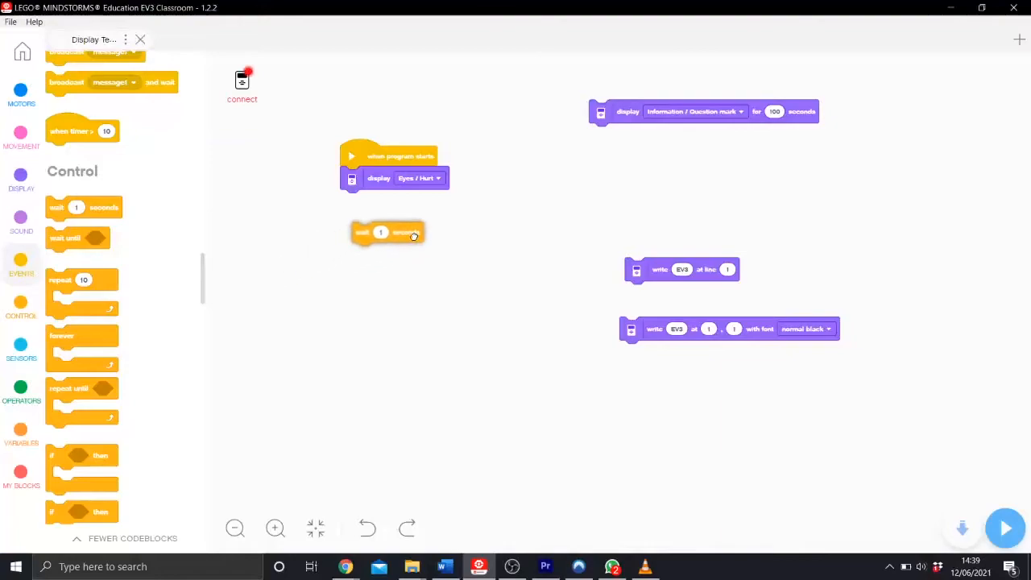
drag(387, 232, 383, 216)
text(30)
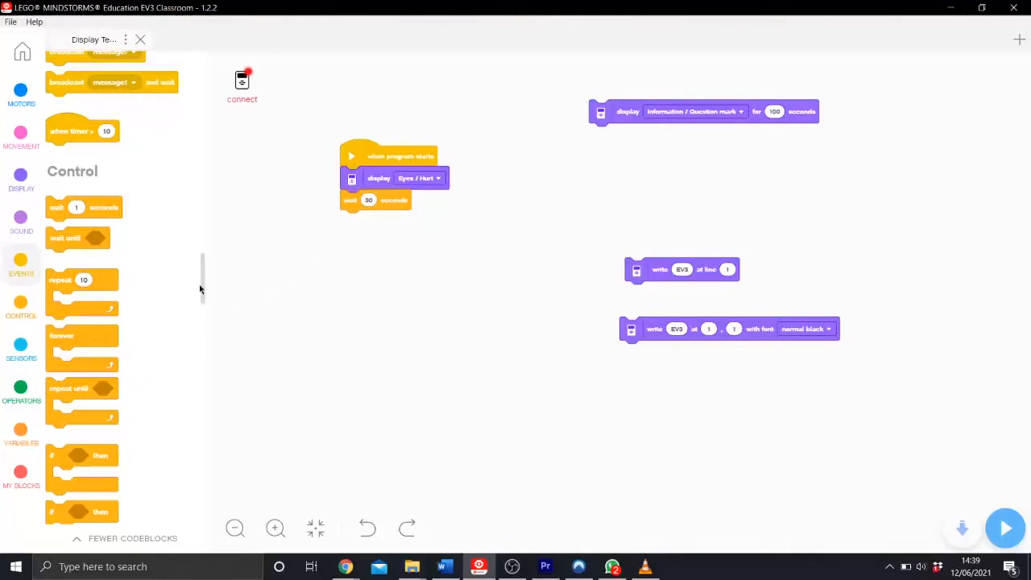
- End the stack with a stop block set to stop only this stack
scroll(down, 3)
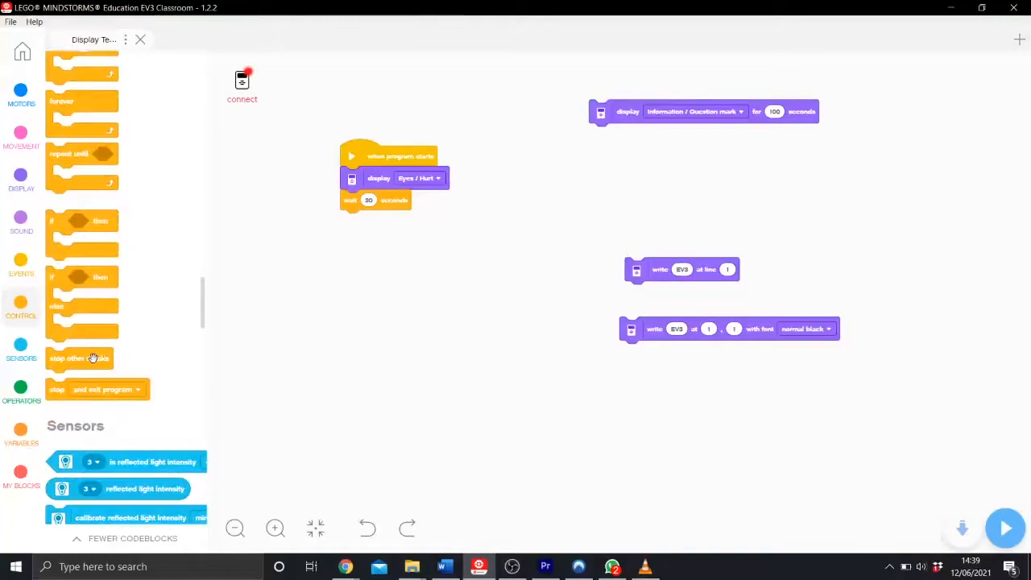
drag(95, 388, 403, 233)
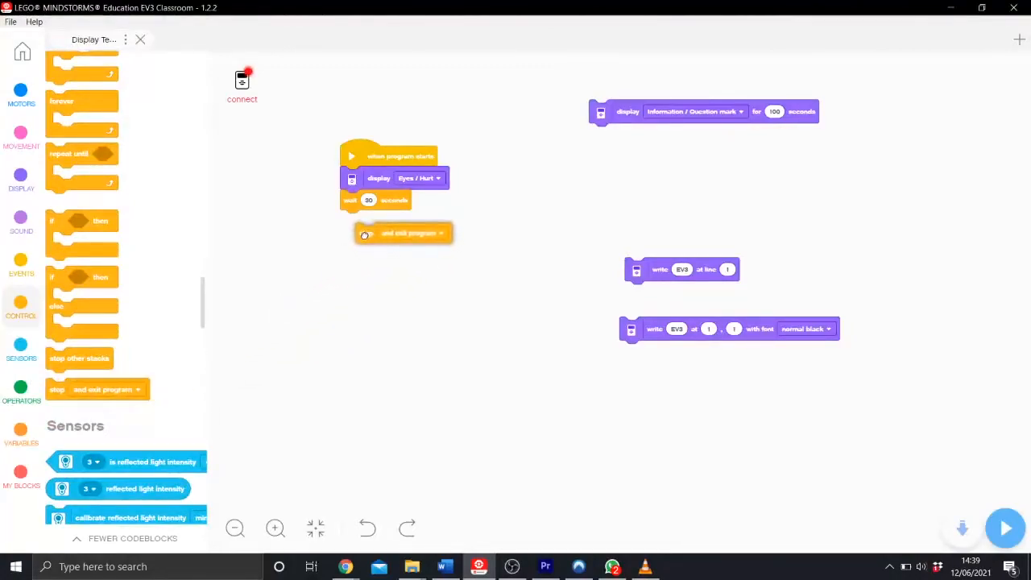
click(425, 219)
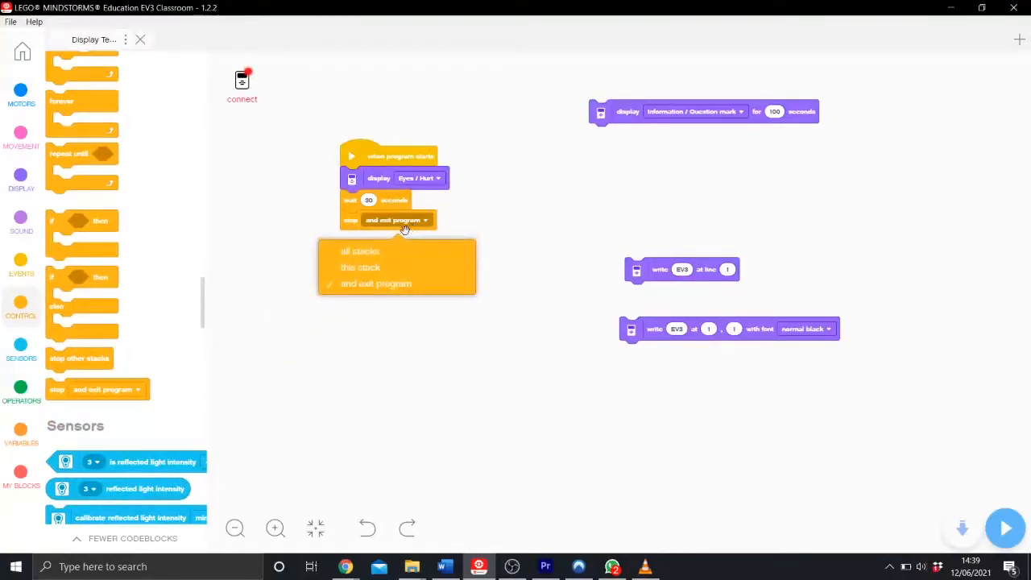
mouse_move(361, 268)
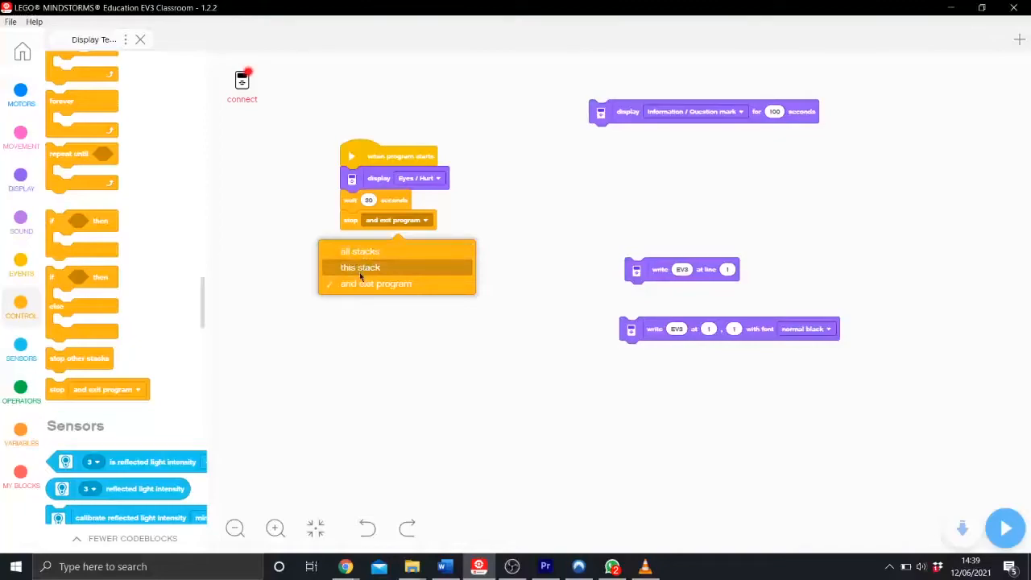
click(361, 268)
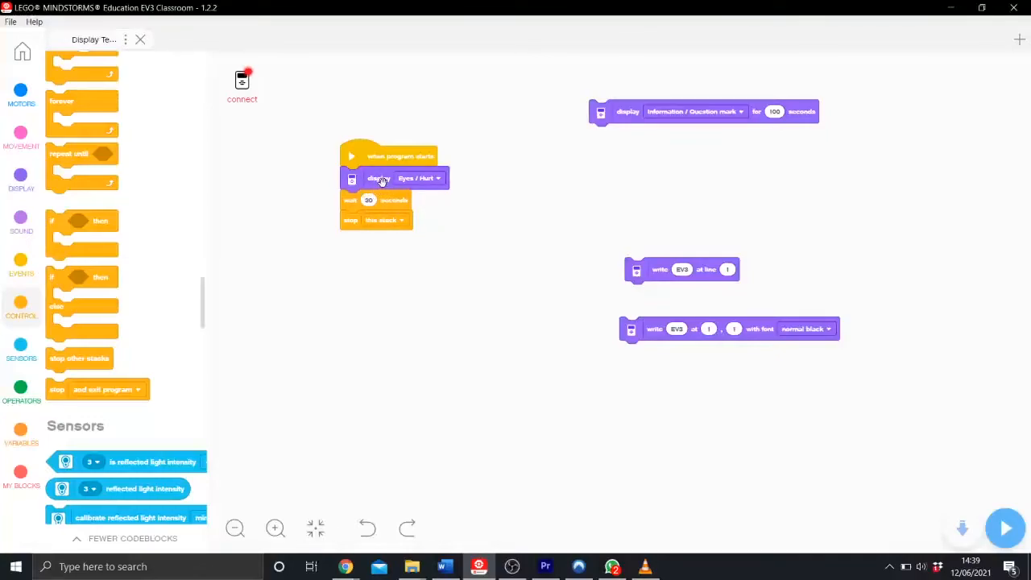
mouse_move(248, 278)
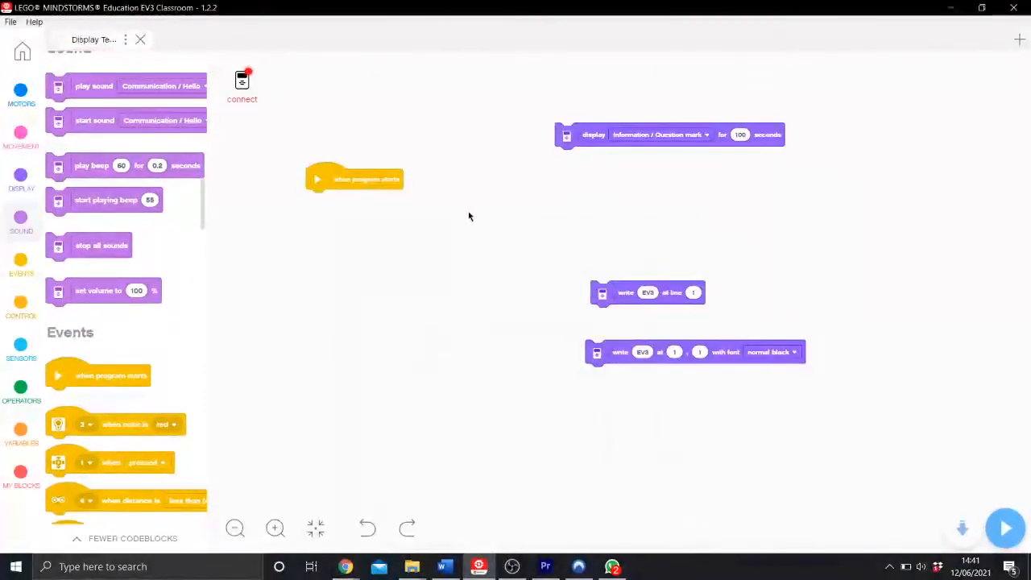
- Attach the write-at-line block under program start with text Hello on line 1
drag(648, 294, 422, 236)
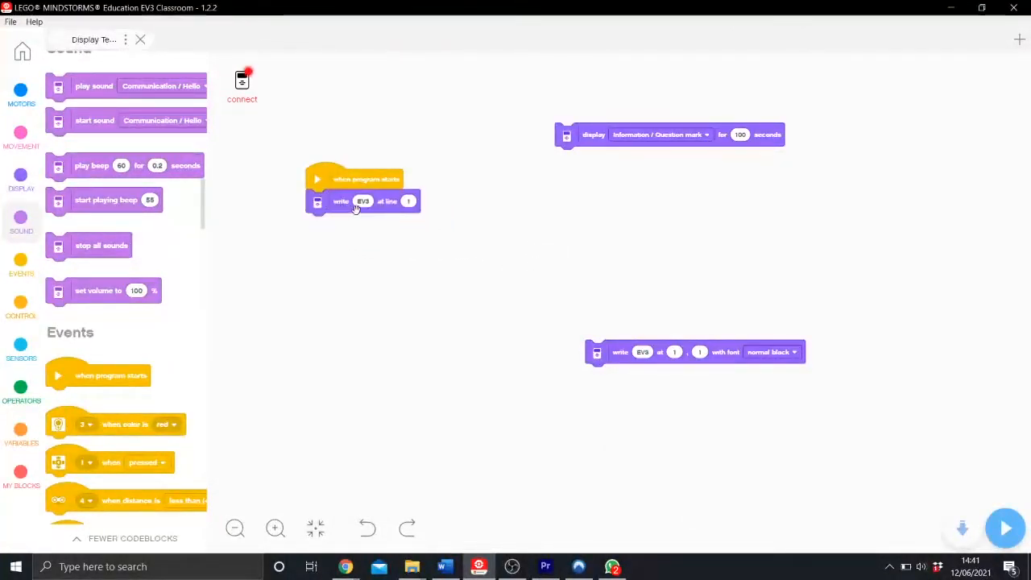
click(363, 200)
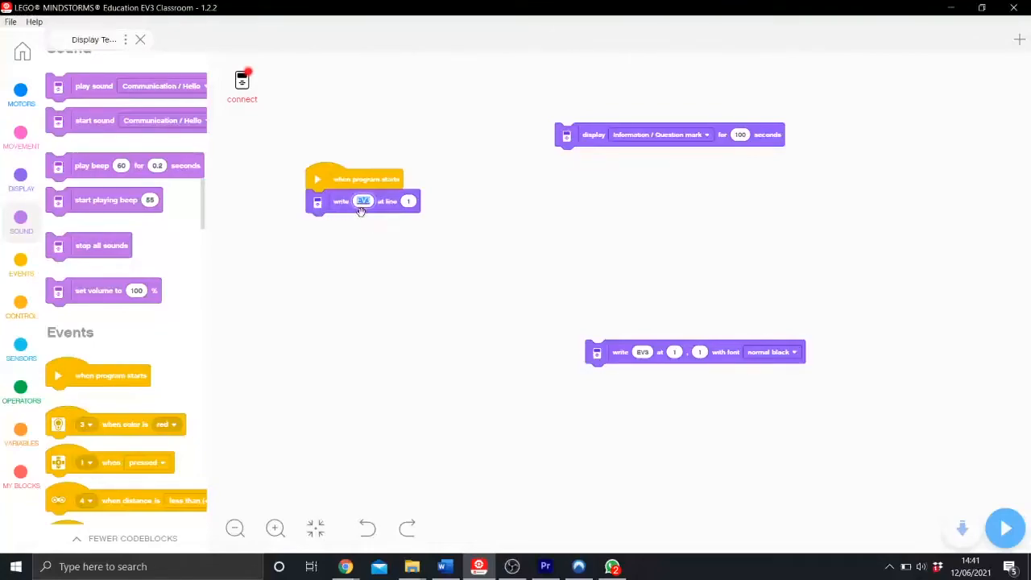
text(Hello)
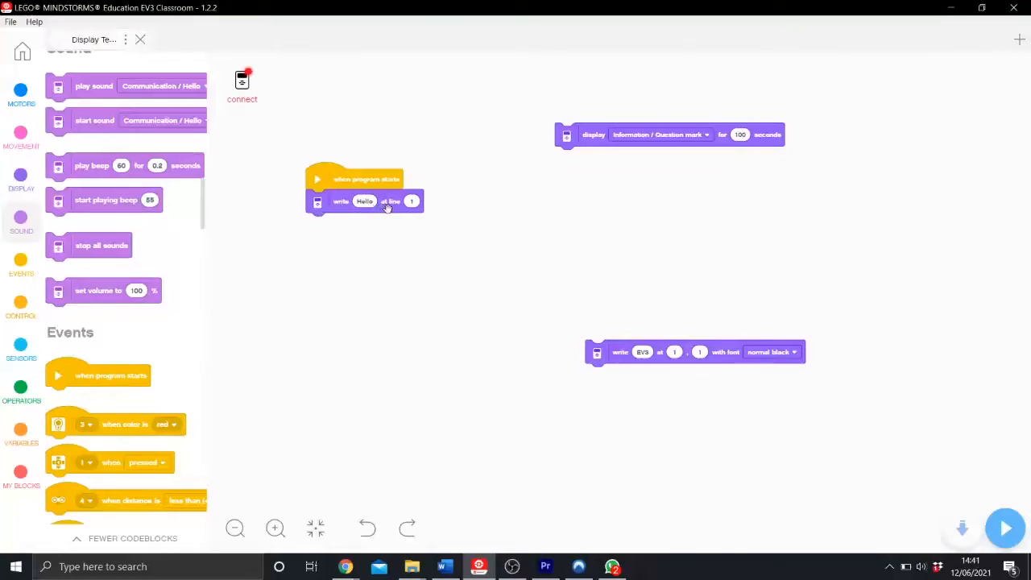
mouse_move(383, 258)
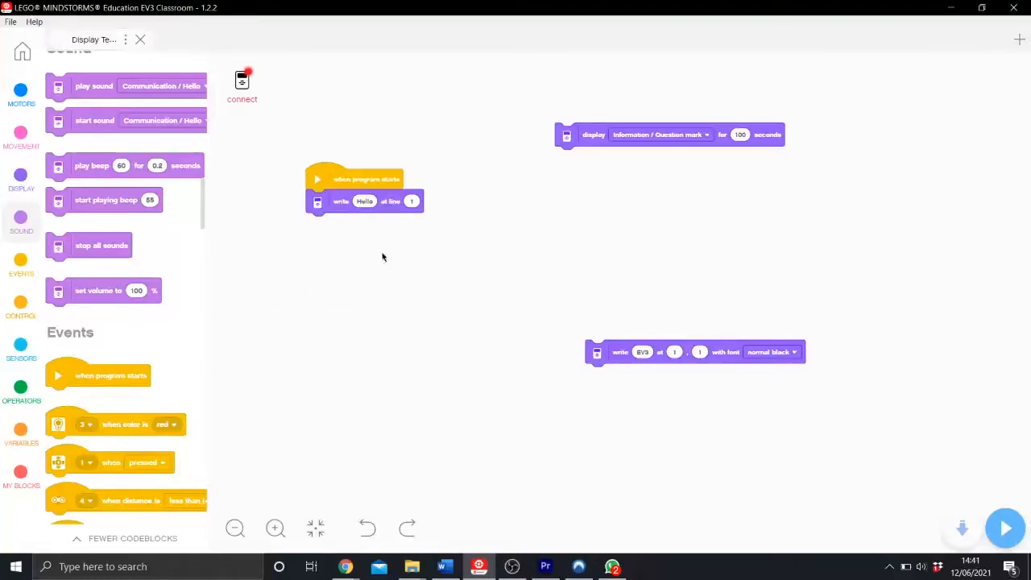
mouse_move(448, 274)
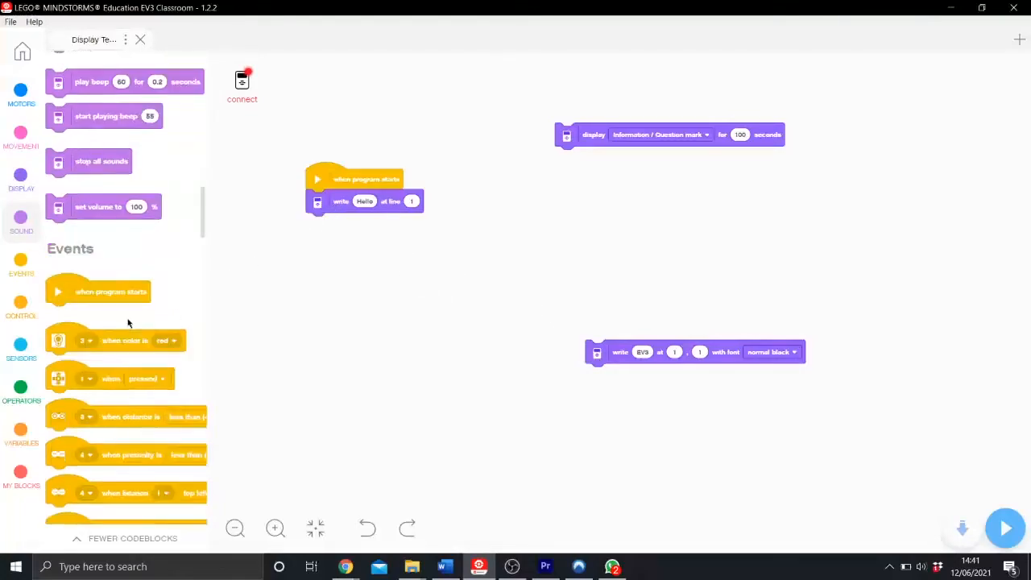
- Attach a Control wait-for-seconds block under the Hello block
click(21, 303)
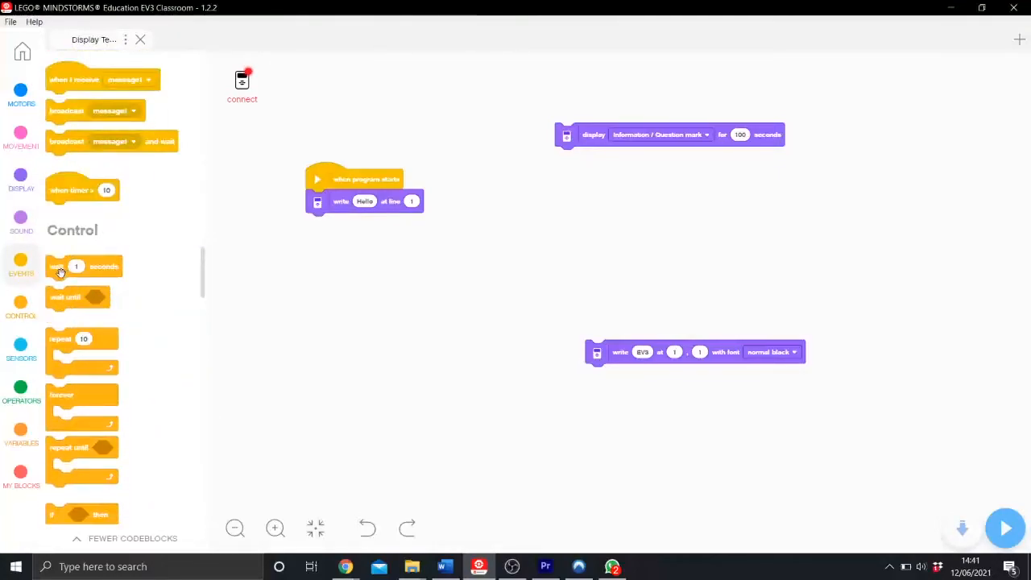
drag(84, 266, 329, 313)
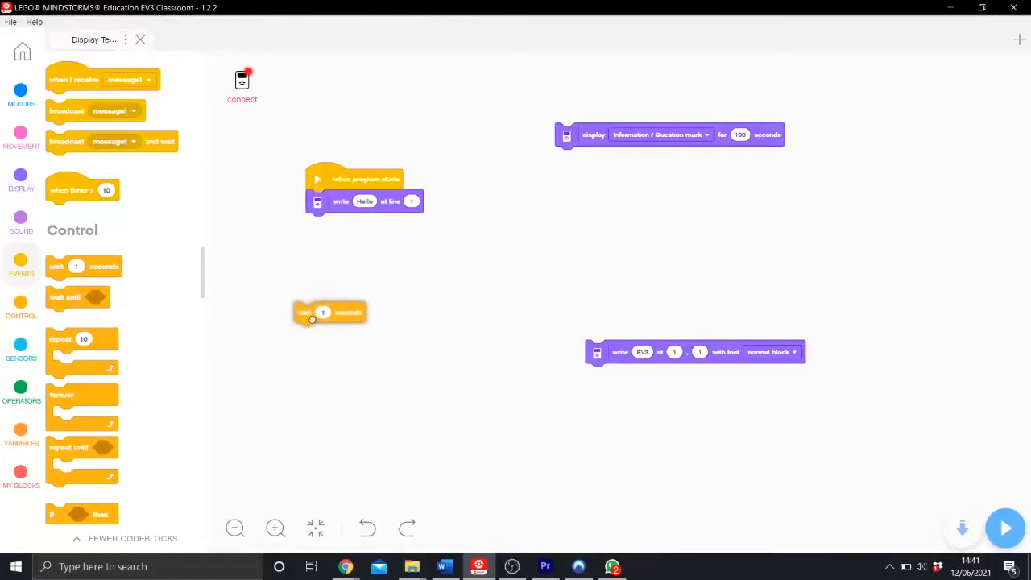
drag(330, 312, 339, 222)
text(5)
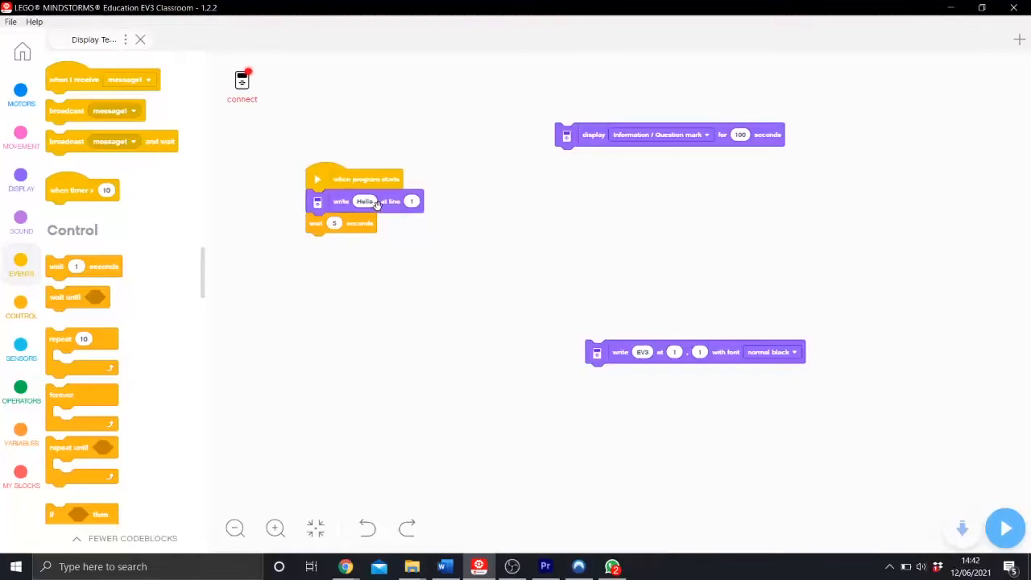
- Swap in the positioned write block with text Goodbye in normal white font, wait reattached below
drag(363, 202, 491, 258)
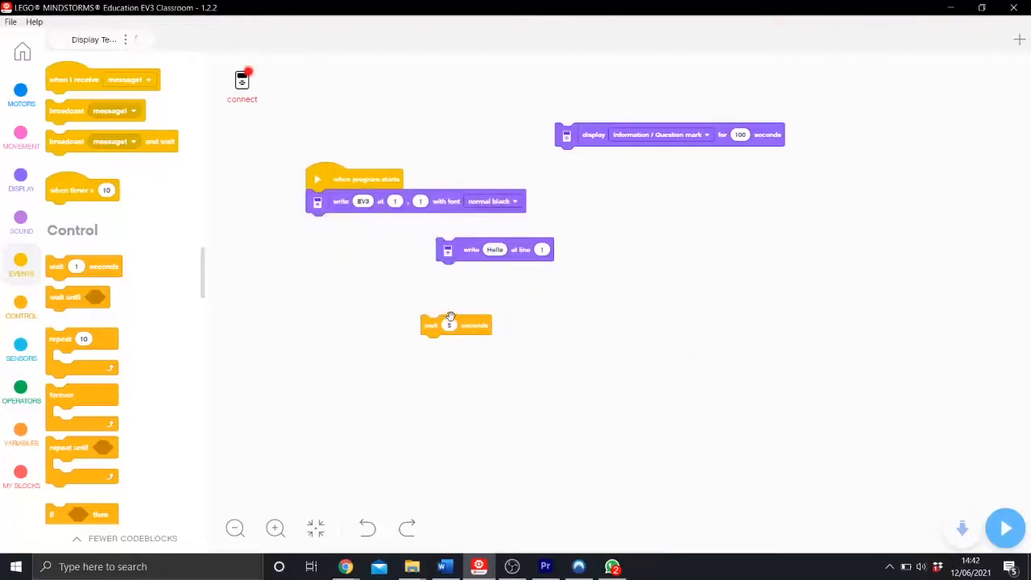
drag(455, 326, 338, 222)
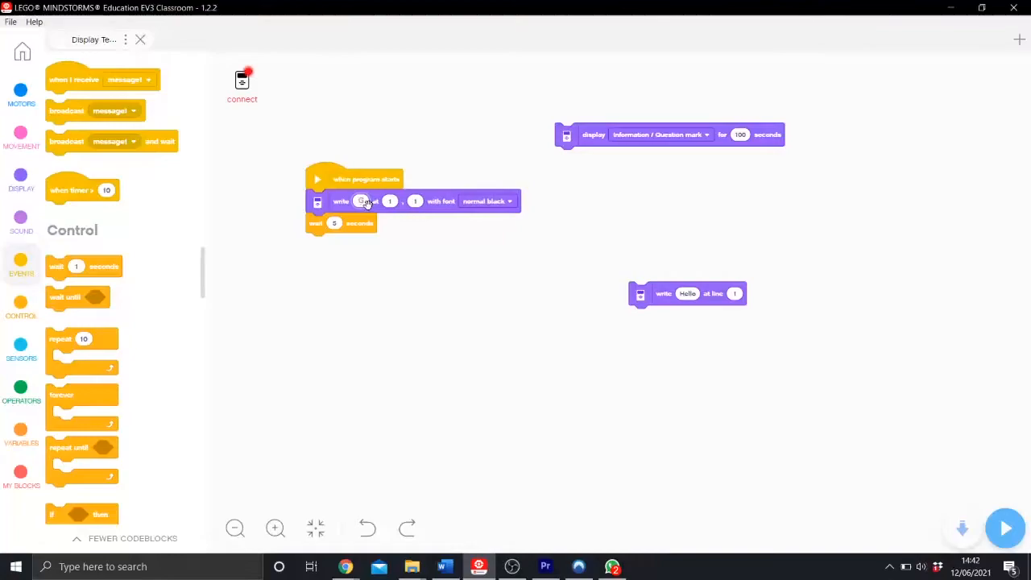
text(Goodbye)
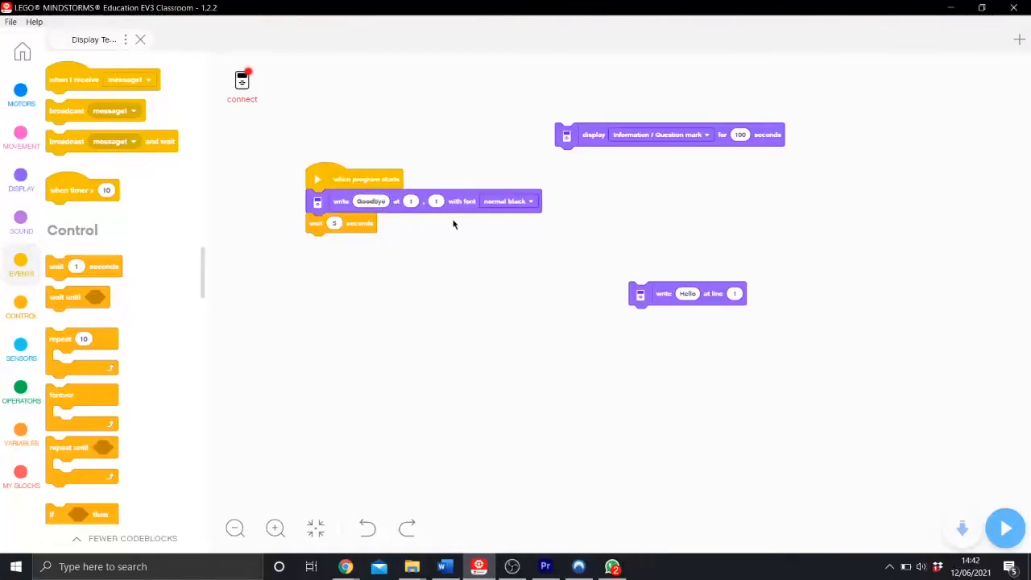
click(509, 200)
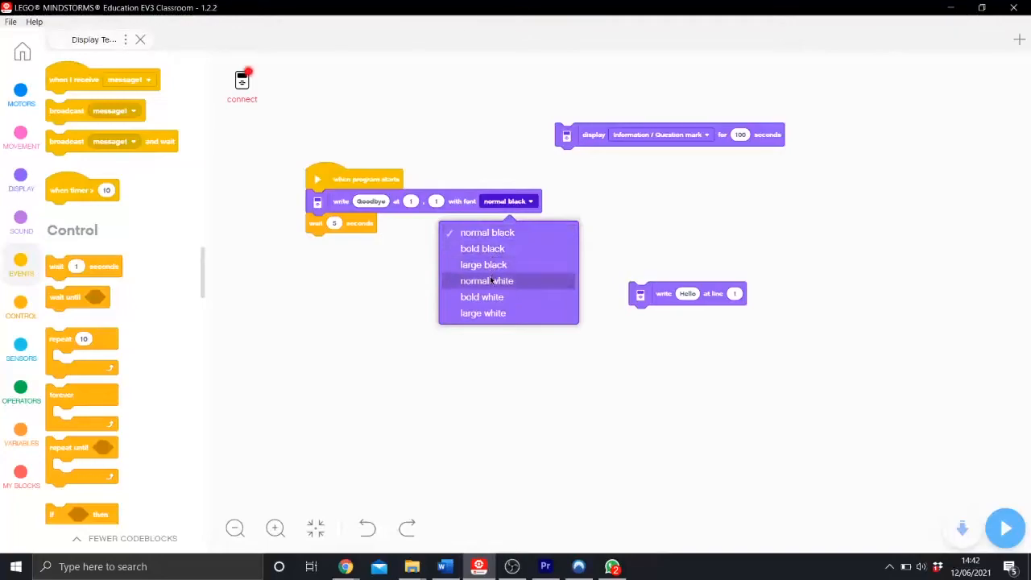
click(487, 280)
text(4)
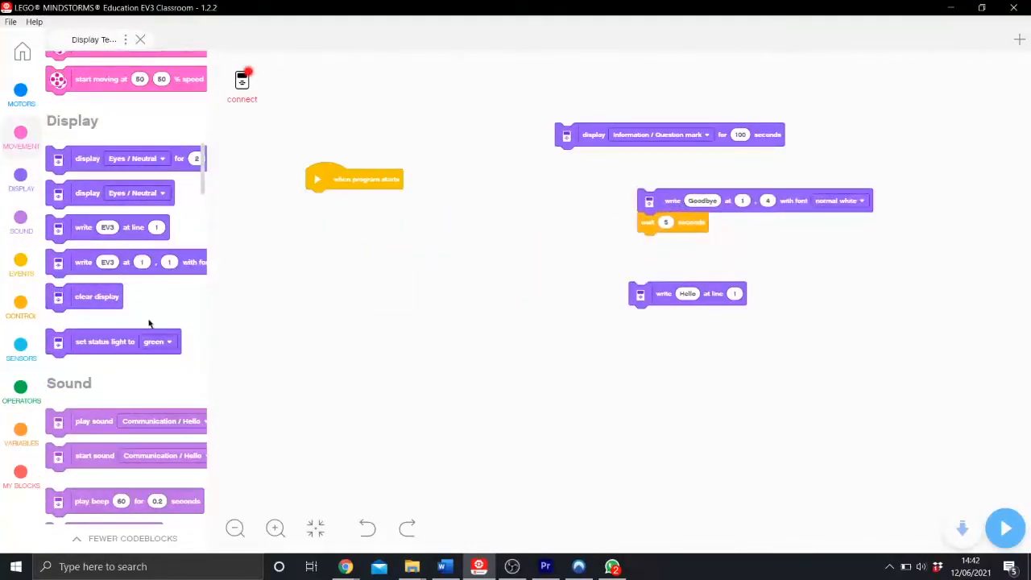
- Attach a status light block under program start set to green pulse
drag(113, 341, 367, 208)
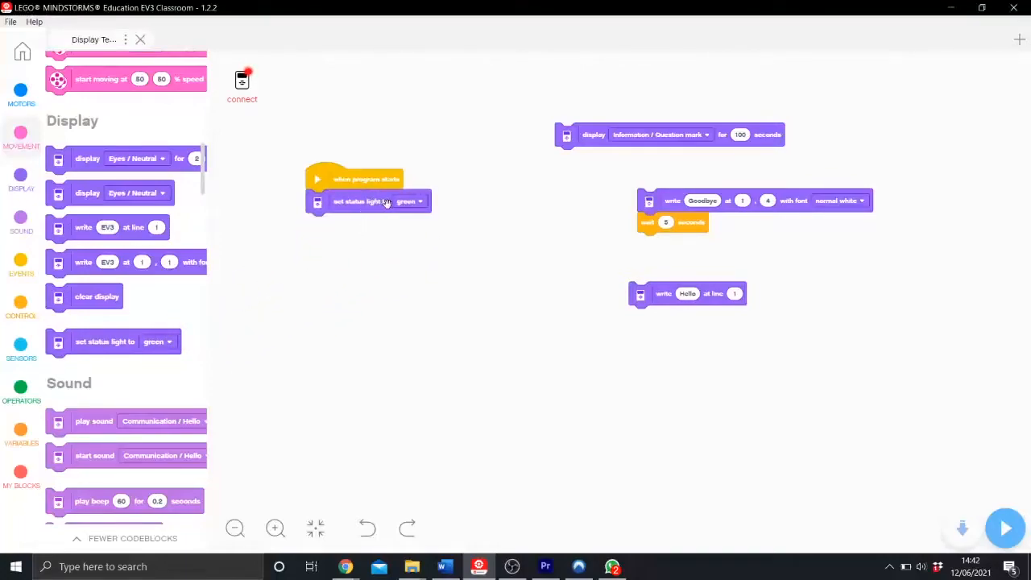
click(409, 202)
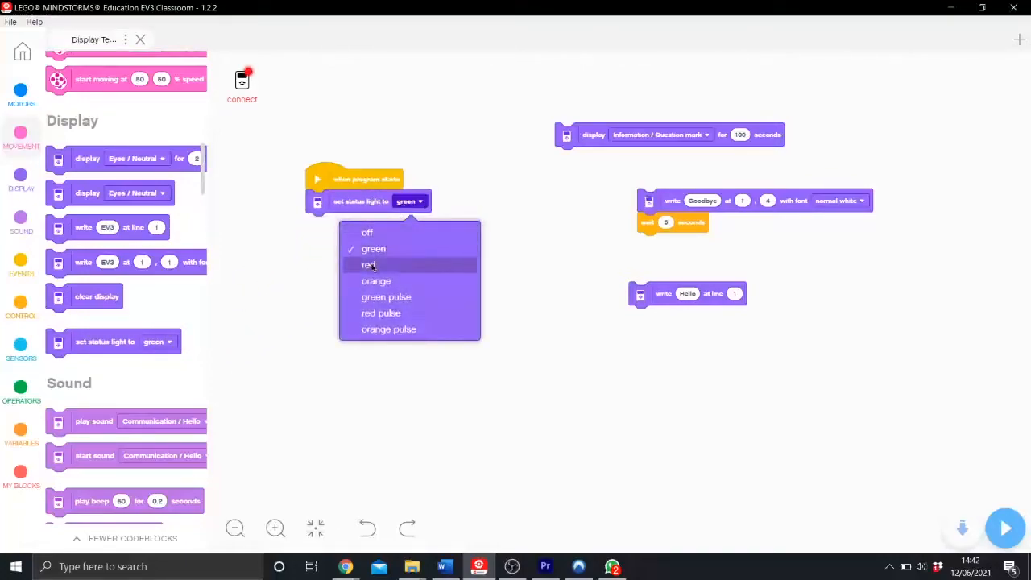
mouse_move(387, 297)
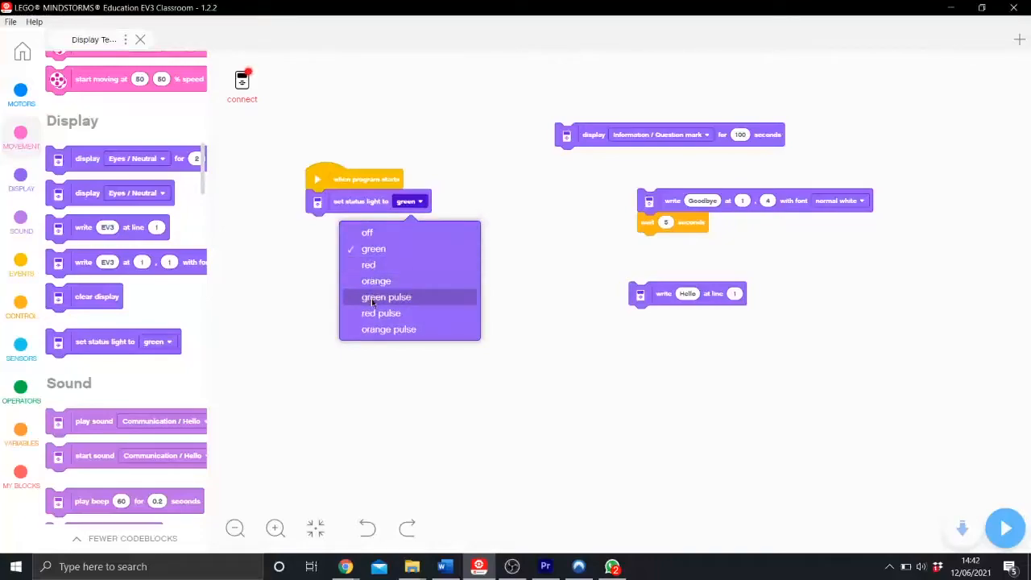
click(387, 297)
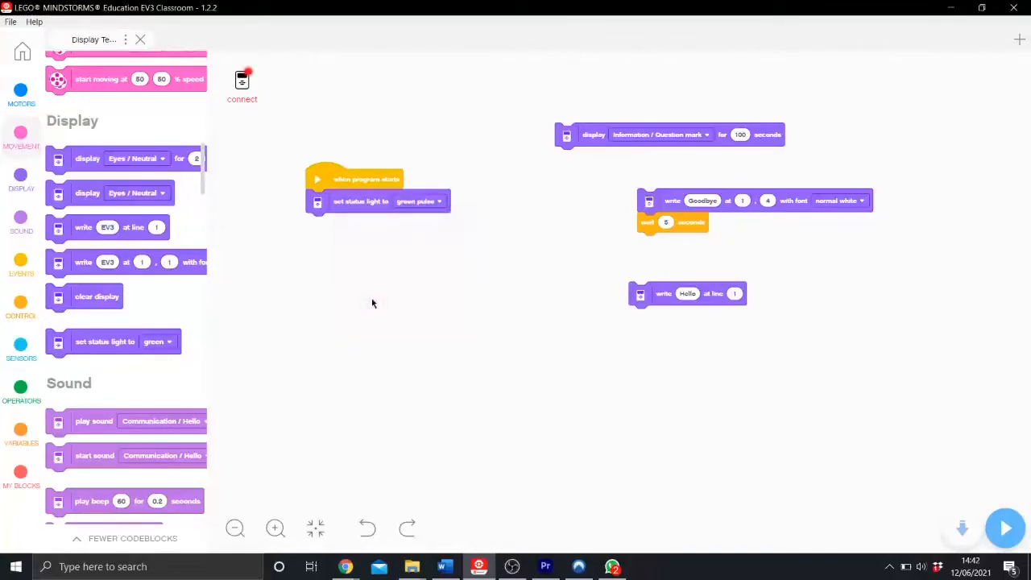
- Follow the status light with a wait and a clear-display block
drag(674, 223, 347, 234)
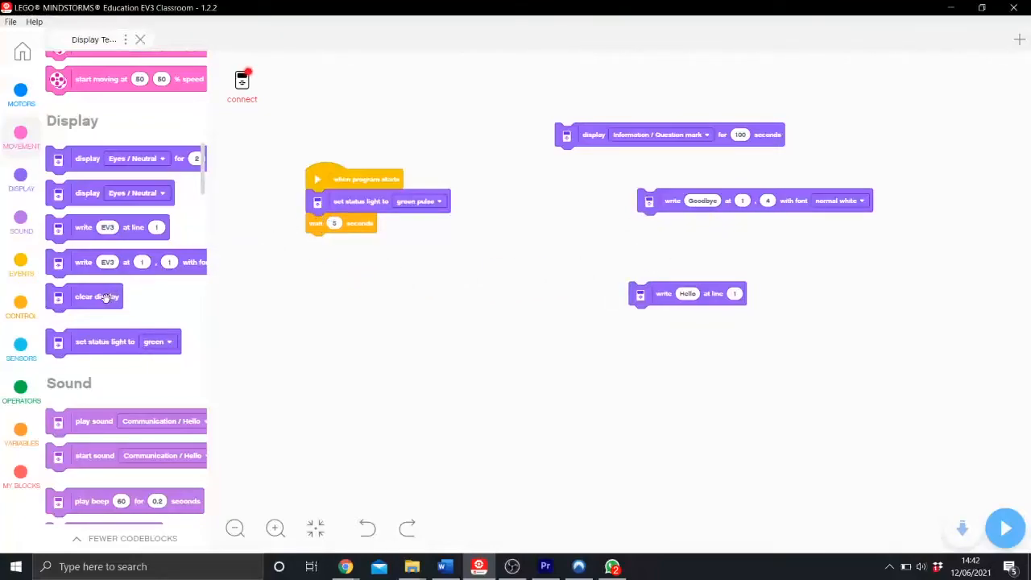
scroll(down, 3)
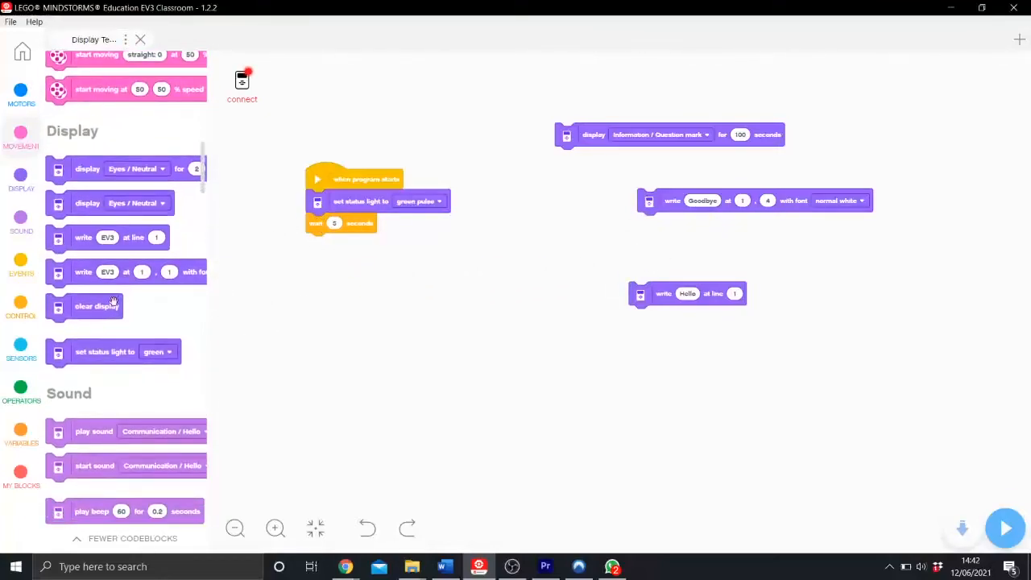
drag(96, 306, 353, 245)
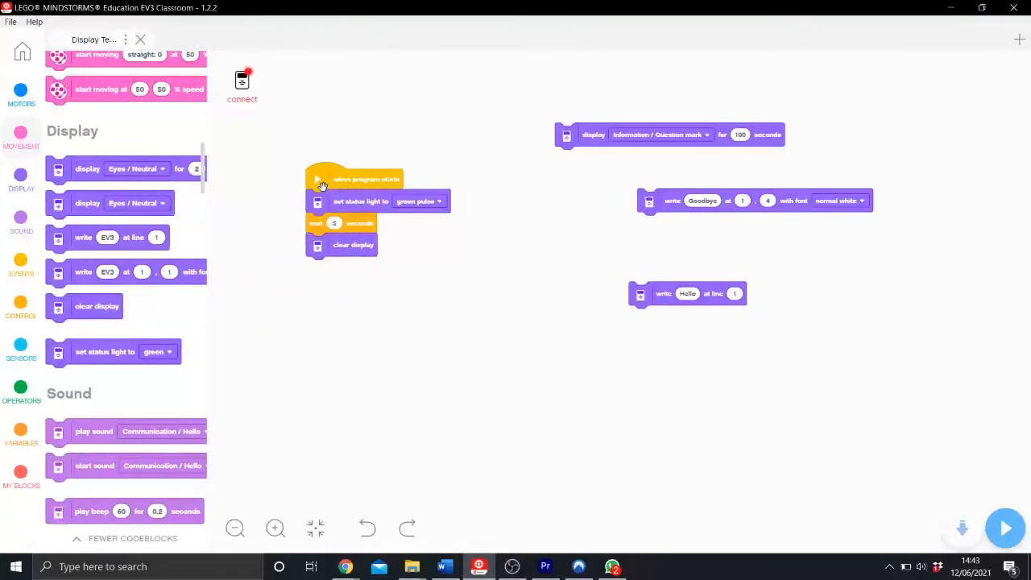
mouse_move(400, 206)
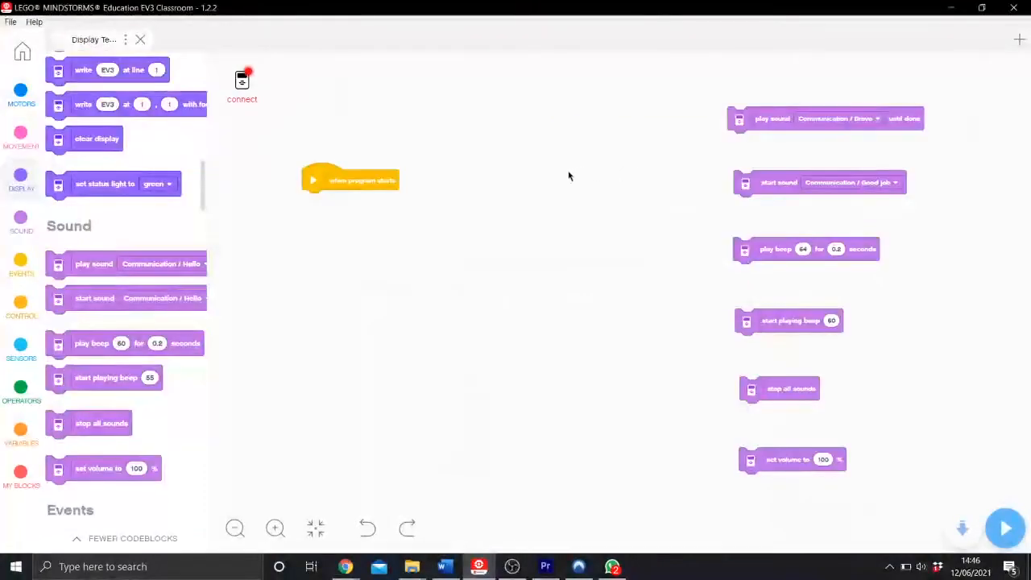
- Attach a play-sound-until-done block under program start set to Communication / Hello
drag(825, 119, 622, 148)
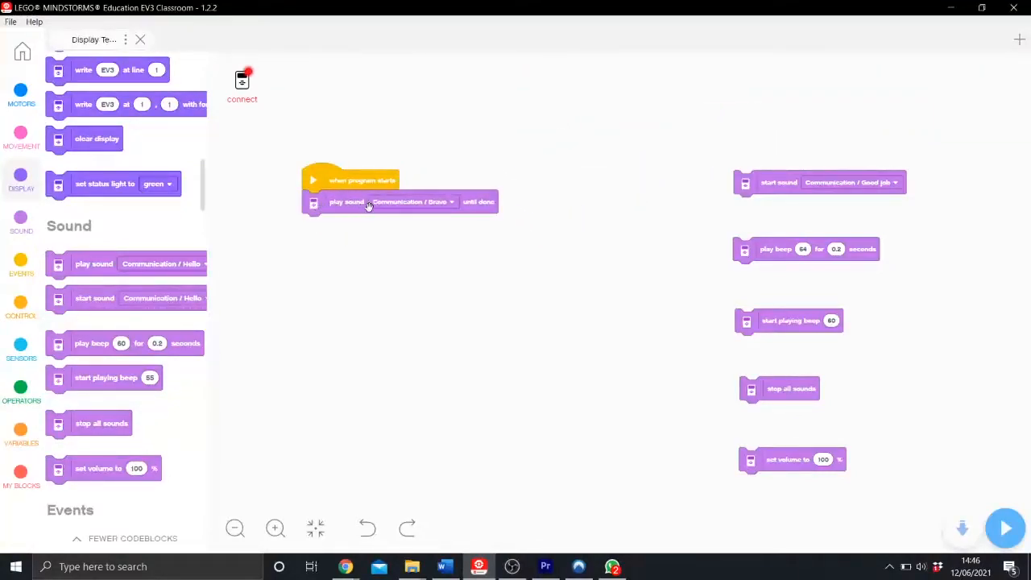
click(412, 201)
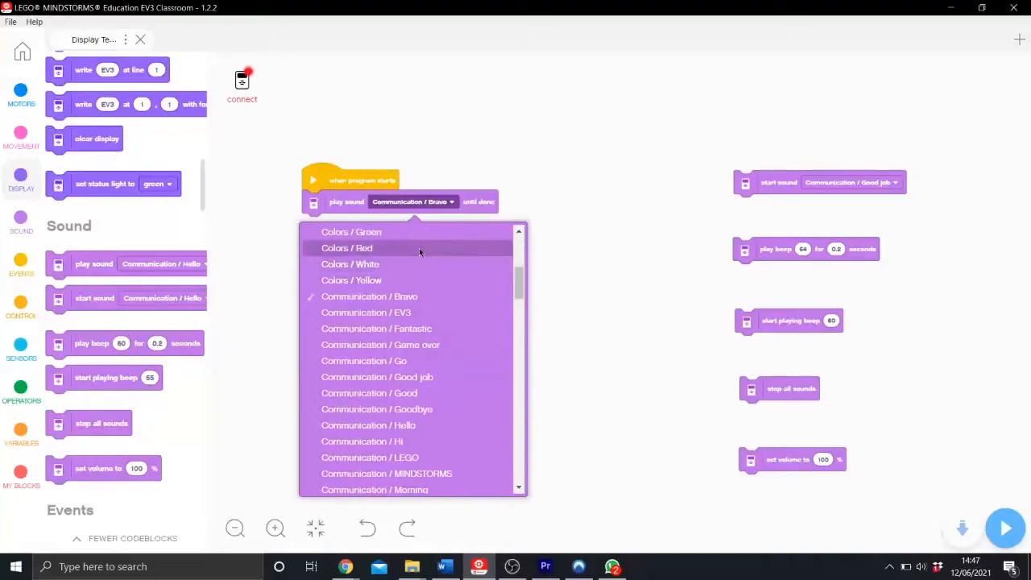
mouse_move(428, 312)
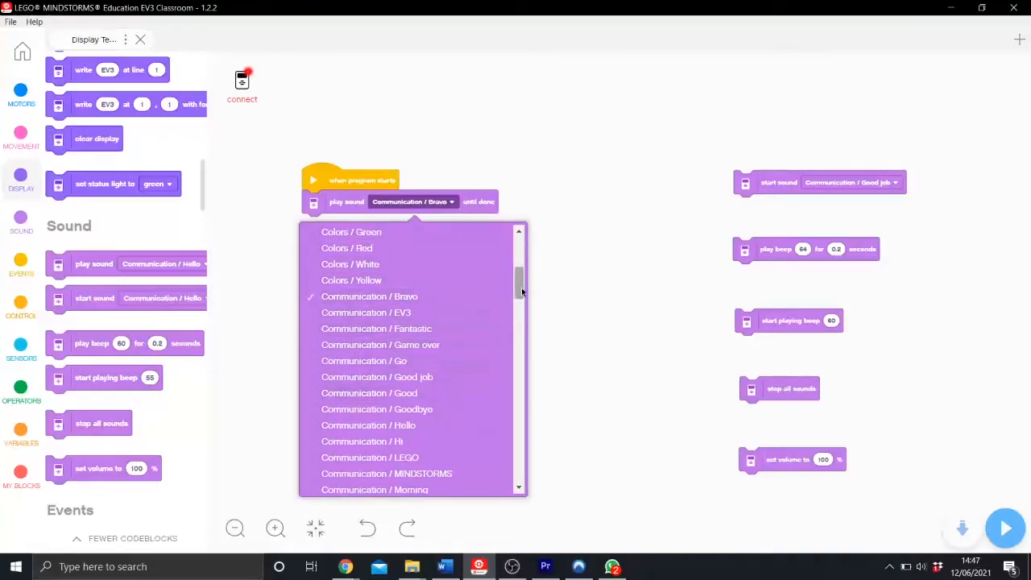
scroll(down, 3)
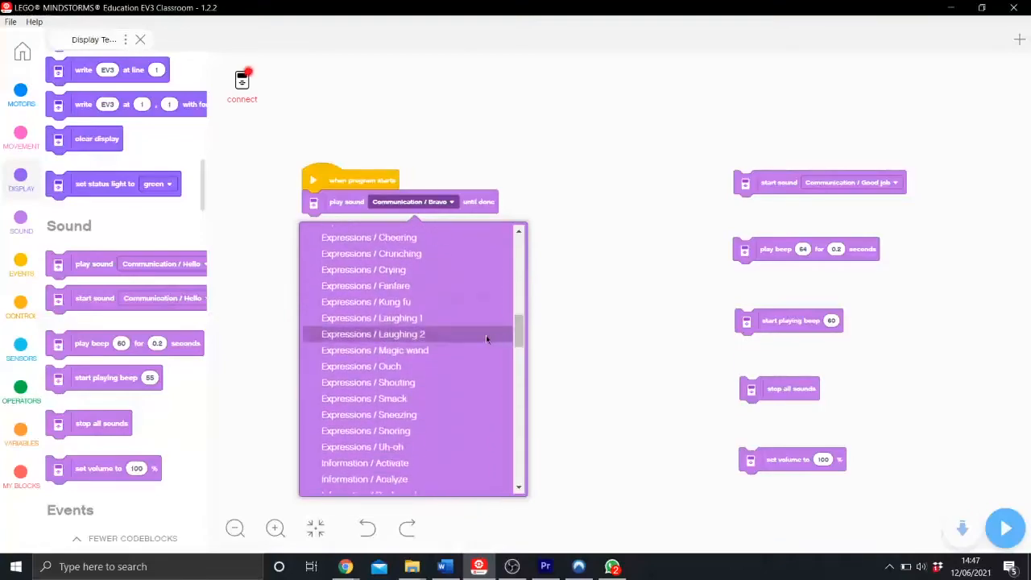
mouse_move(458, 332)
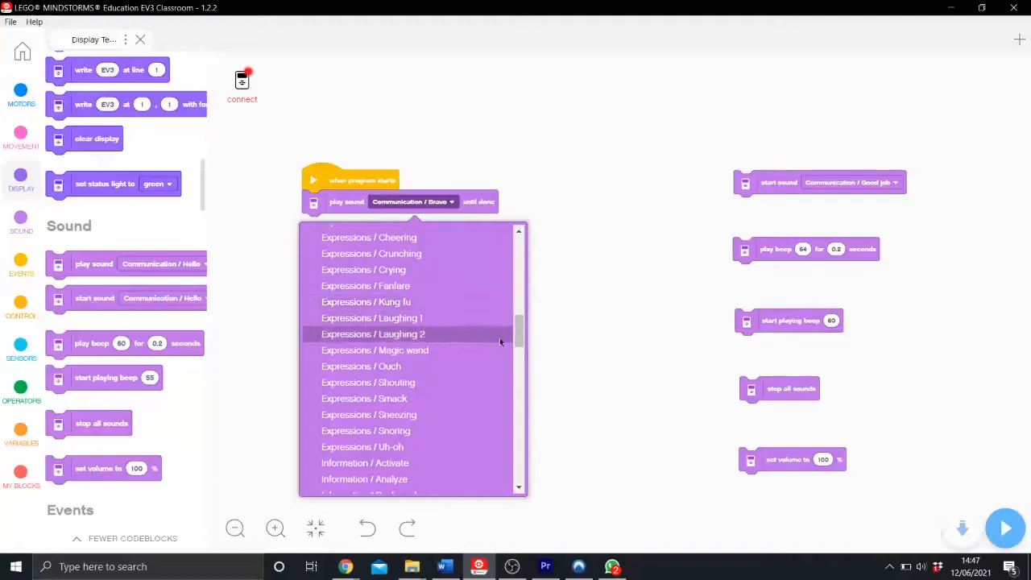
scroll(down, 3)
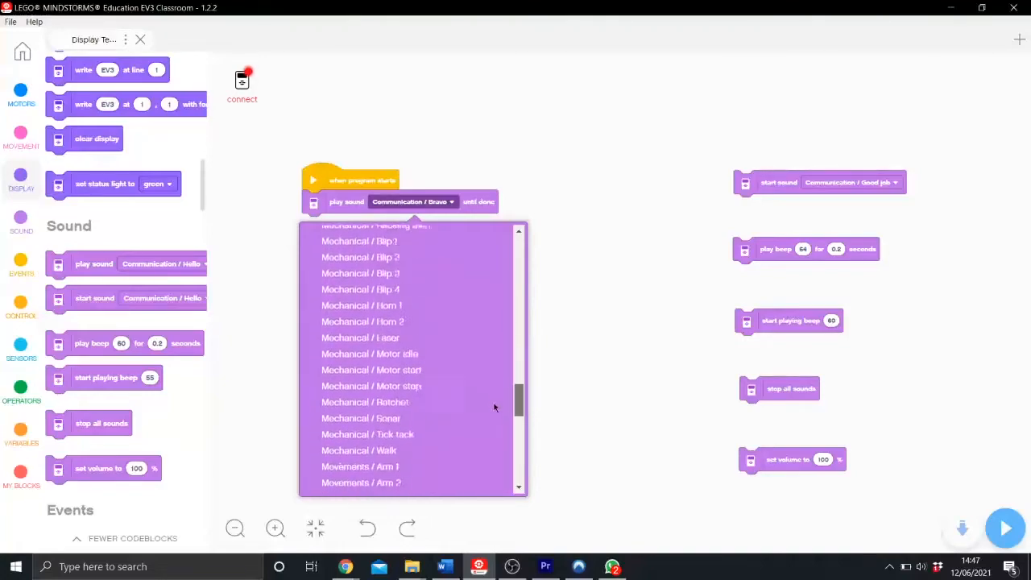
scroll(down, 3)
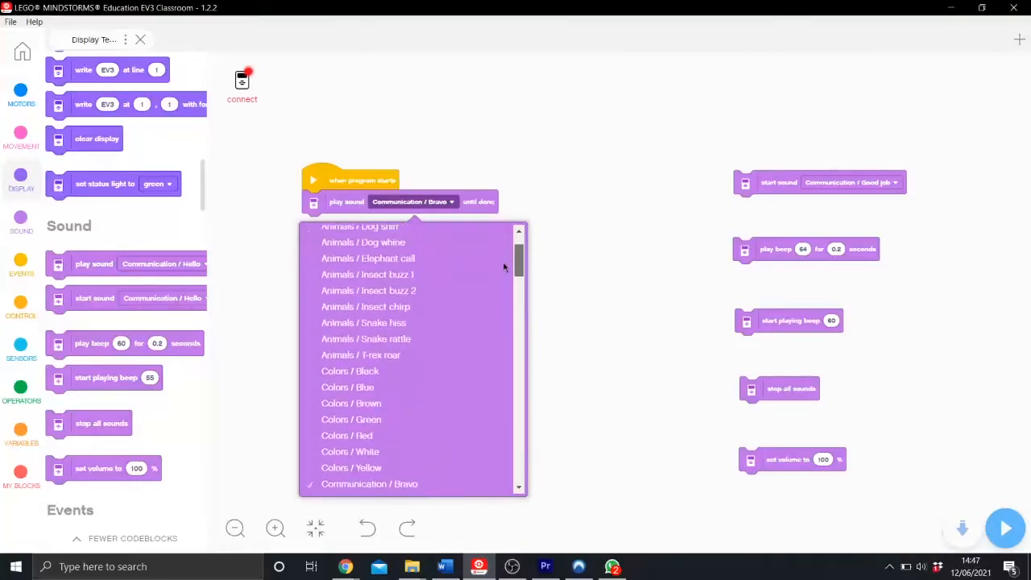
scroll(down, 3)
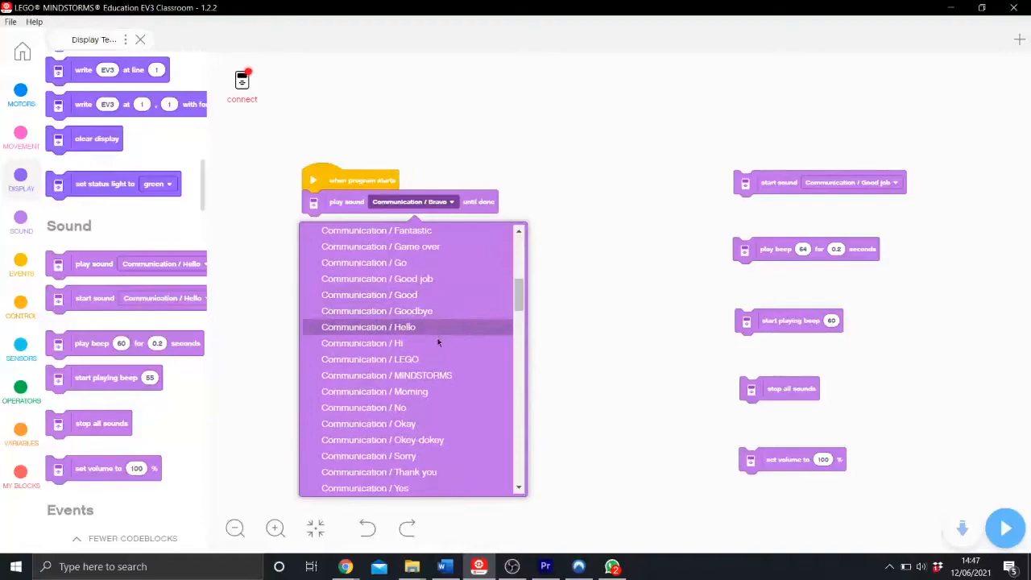
click(367, 327)
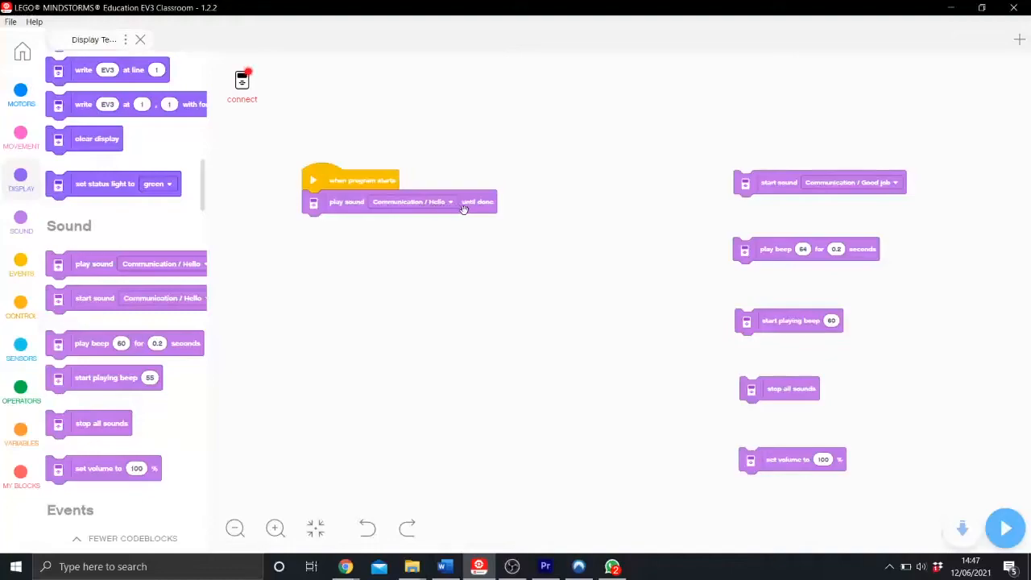
mouse_move(503, 219)
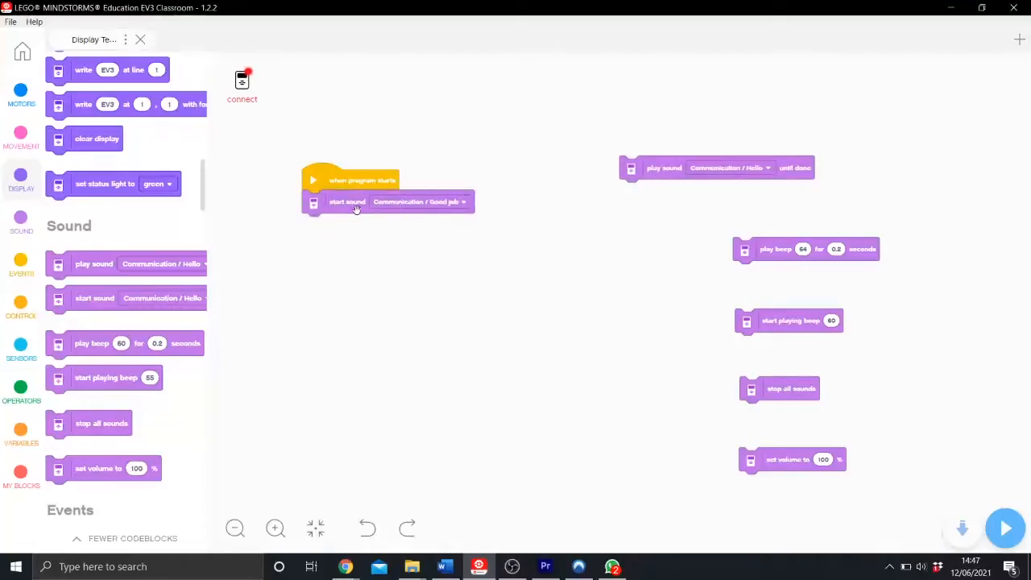
- Set the start-sound block's sound to Mechanical / Blip 1
click(419, 201)
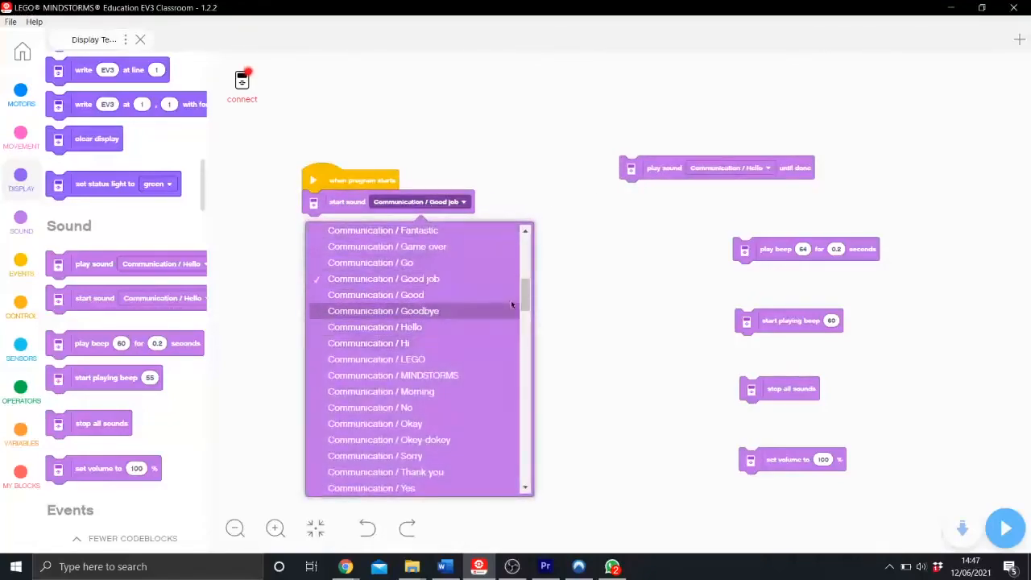
scroll(down, 3)
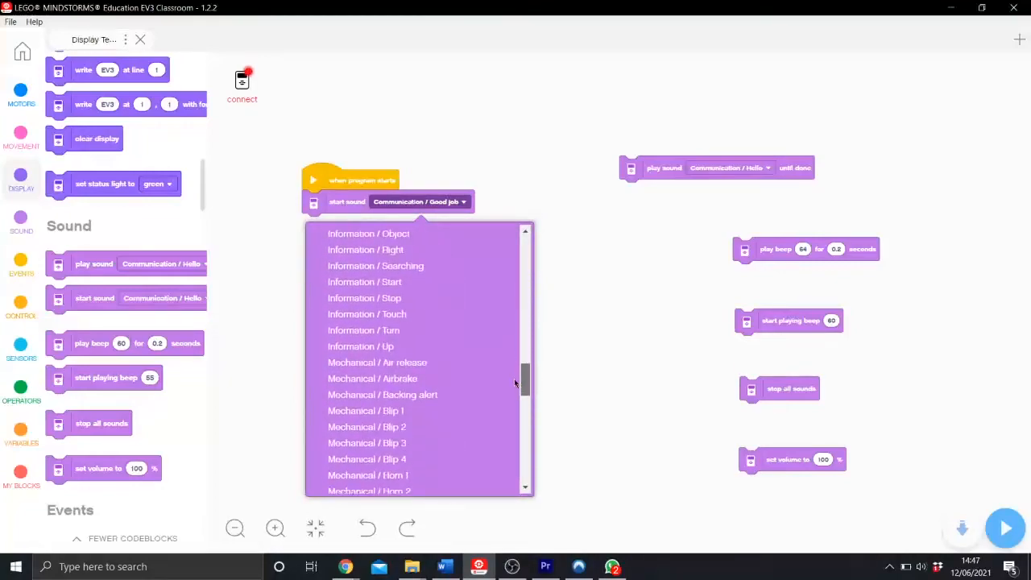
click(364, 411)
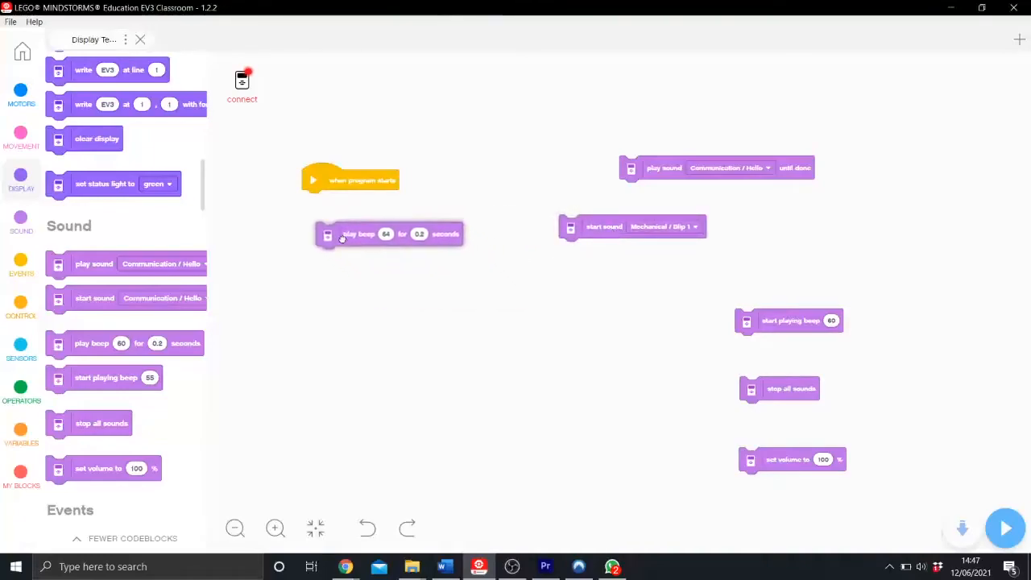
- Attach the play-beep block under program start and set its note to C (60) after trying B (71)
drag(358, 234, 346, 202)
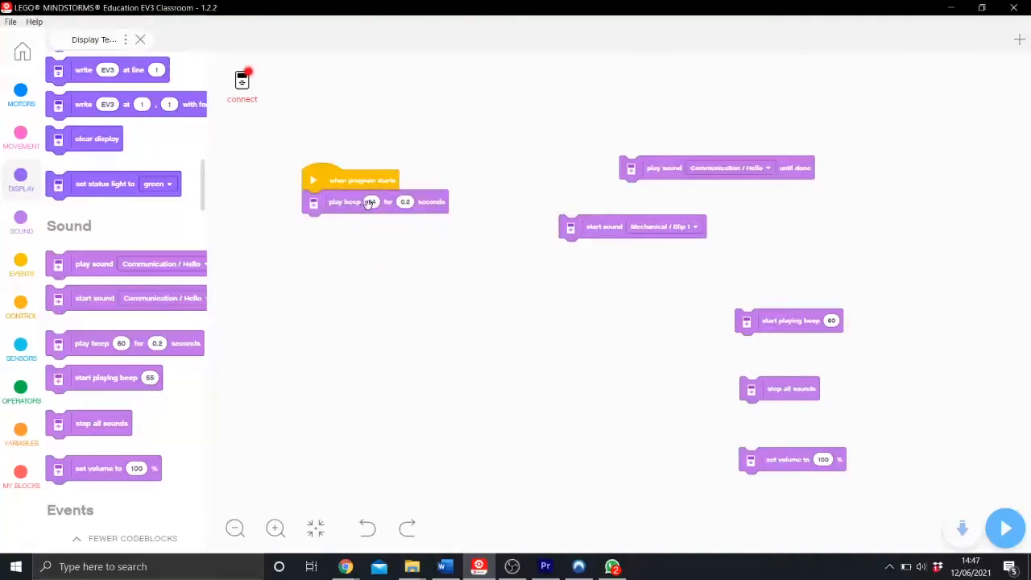
click(371, 201)
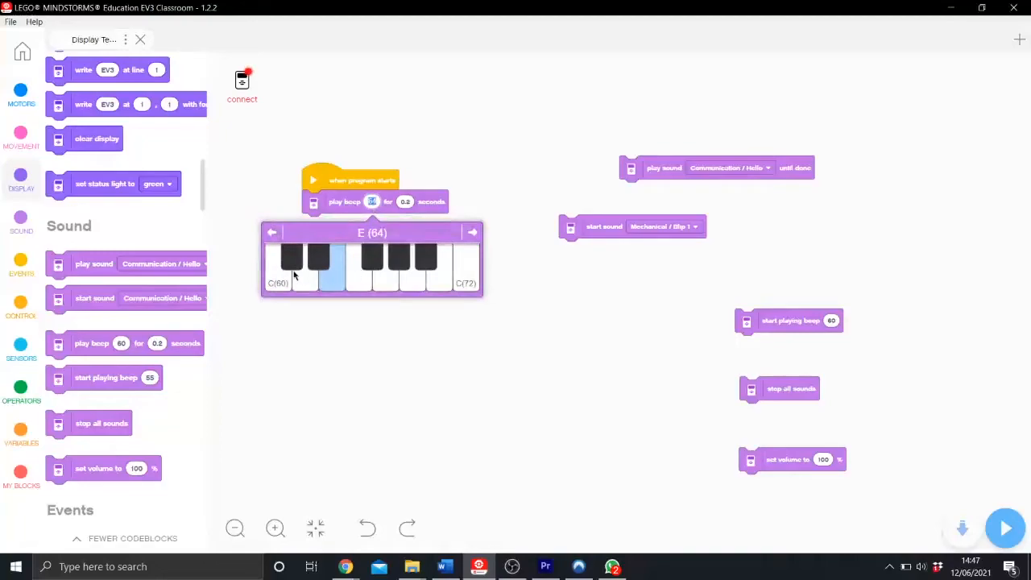
mouse_move(390, 278)
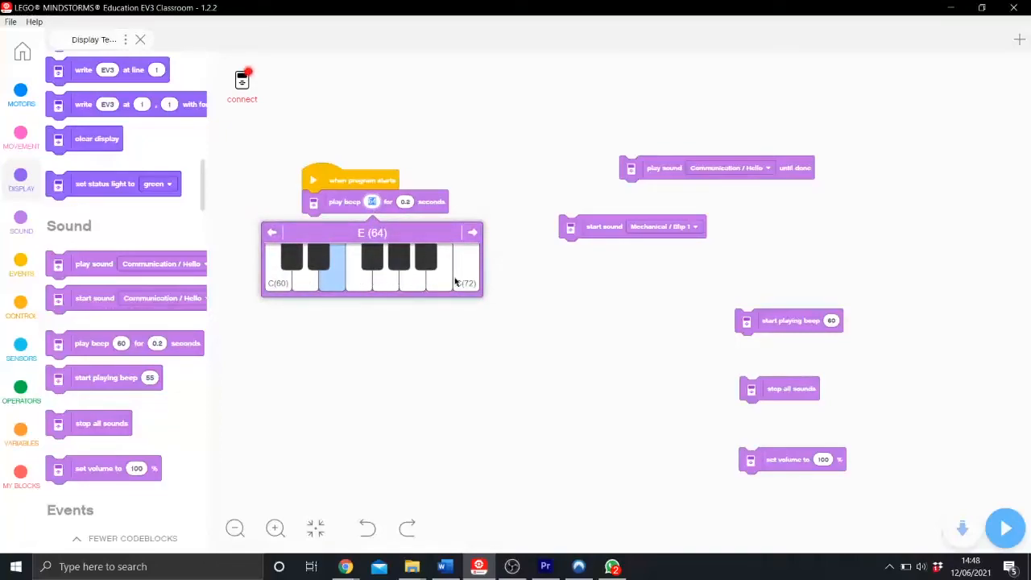
click(439, 282)
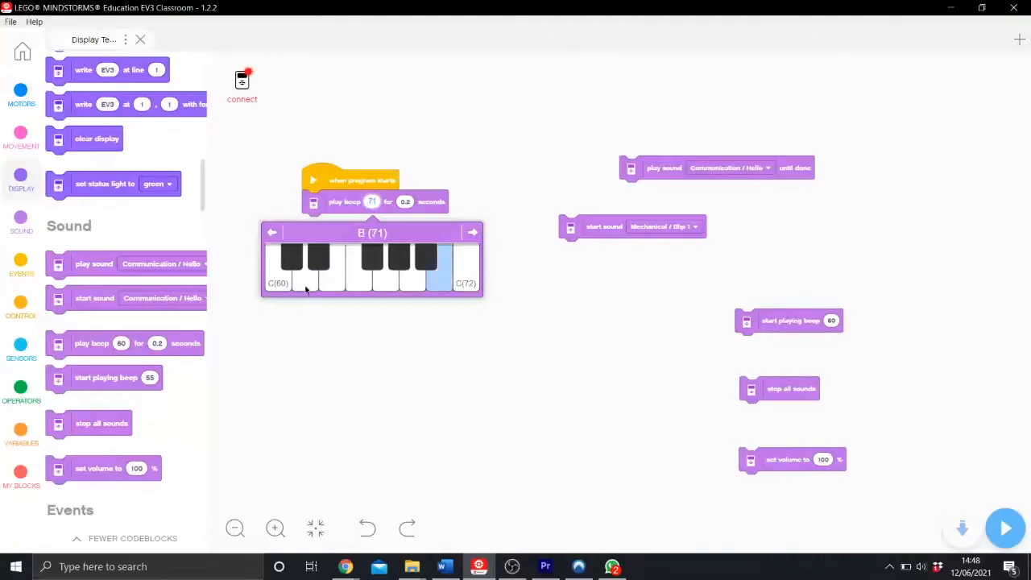
click(277, 271)
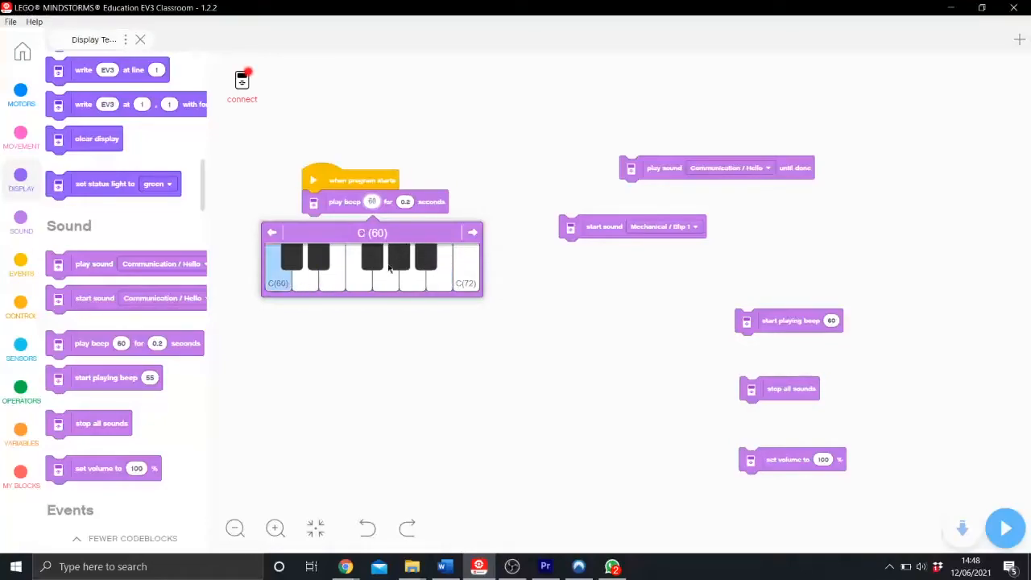
click(371, 201)
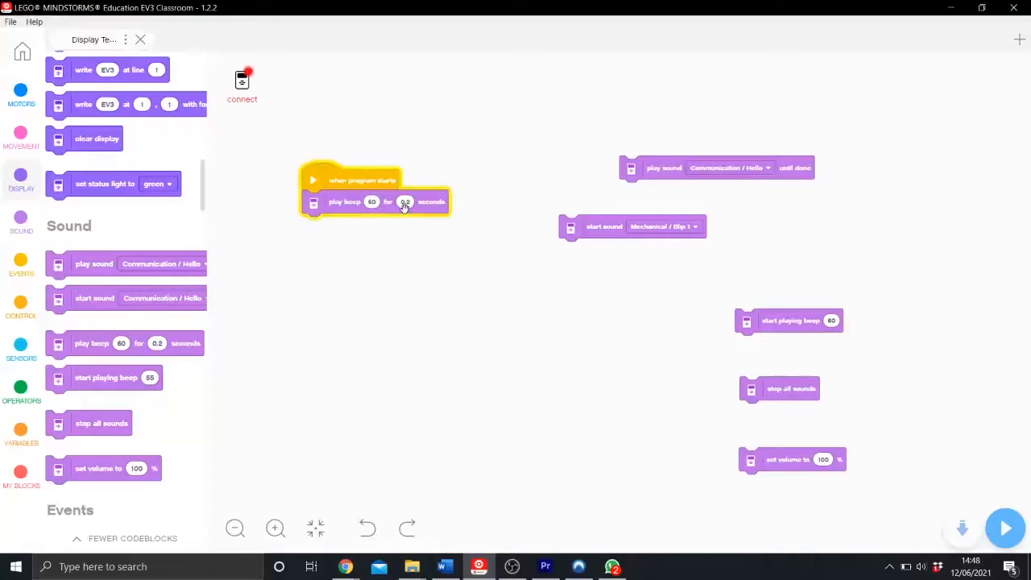
- Edit the beep duration field and drag stop all sounds toward the stack
click(406, 202)
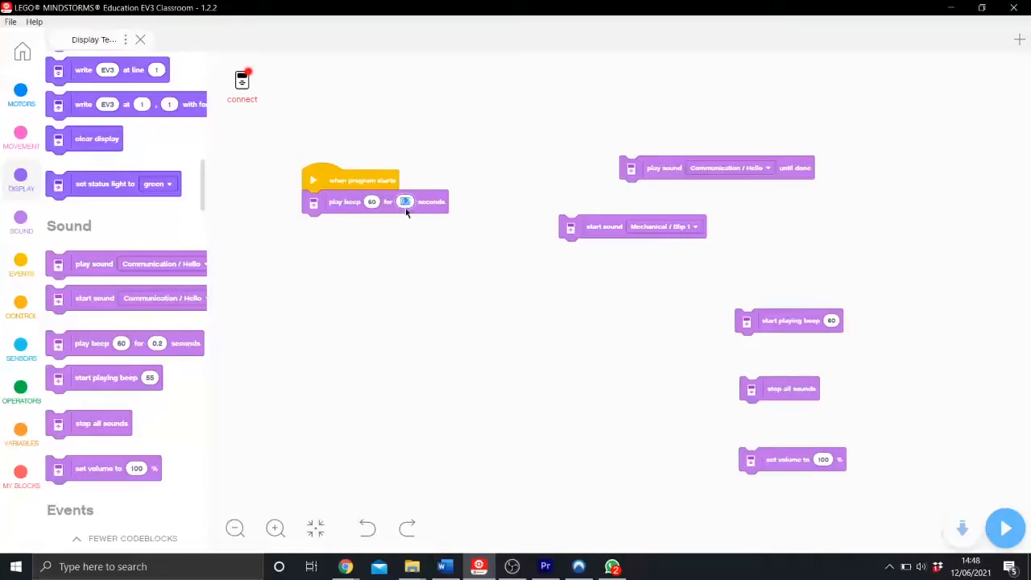
click(406, 201)
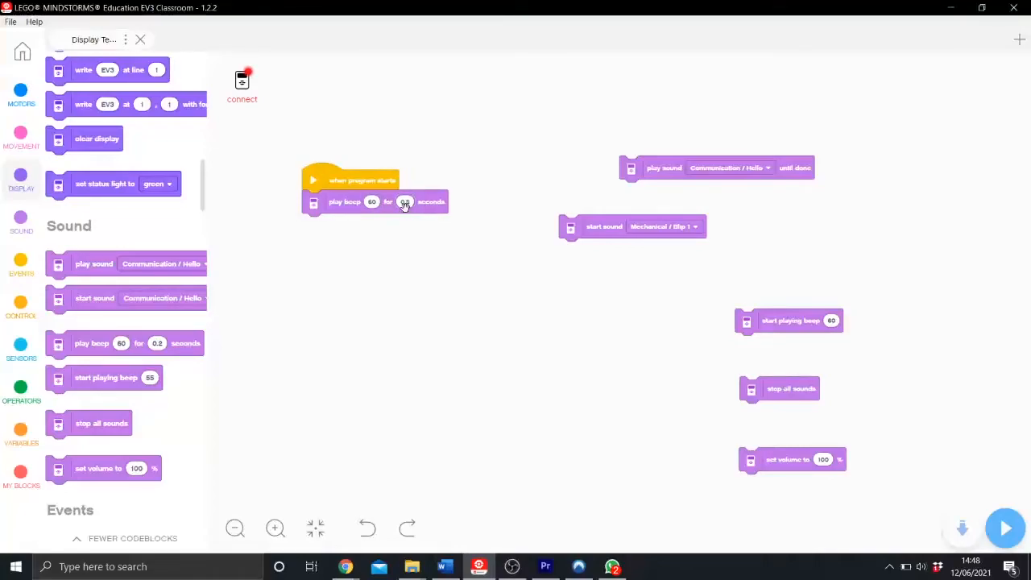
drag(780, 388, 641, 356)
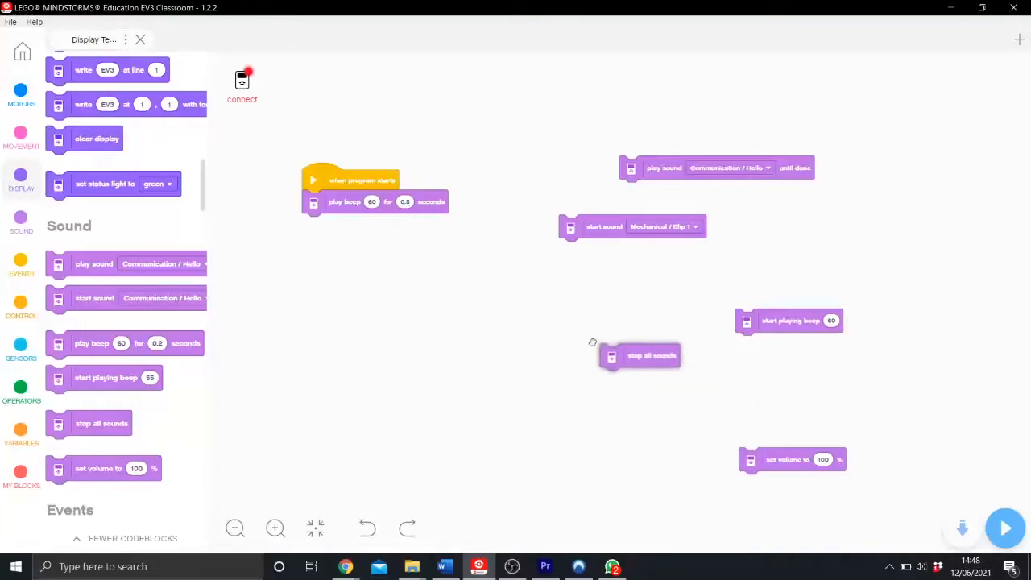
- Add a Set volume block at 45% under the beep in the stack
drag(642, 357, 353, 225)
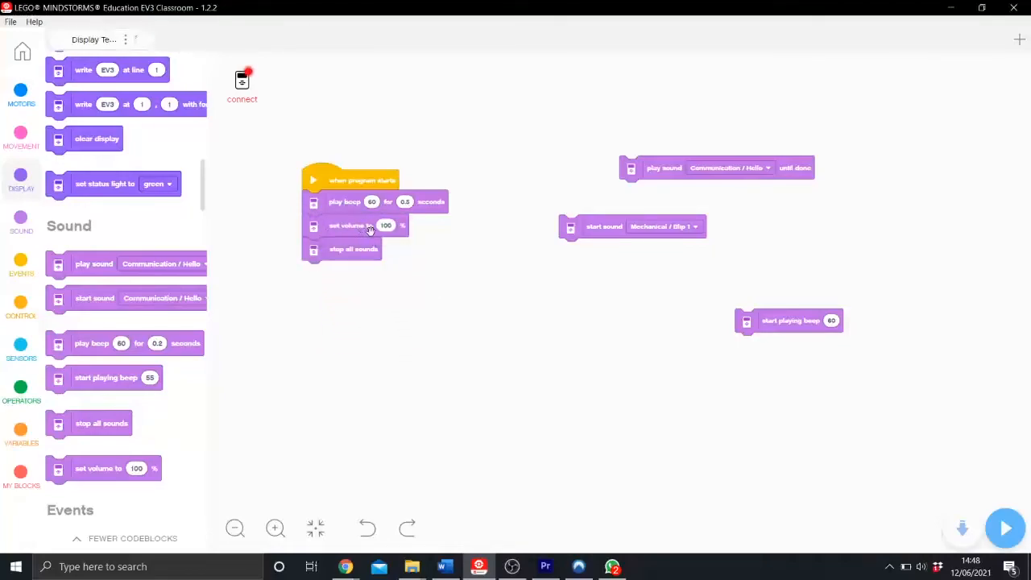
click(387, 226)
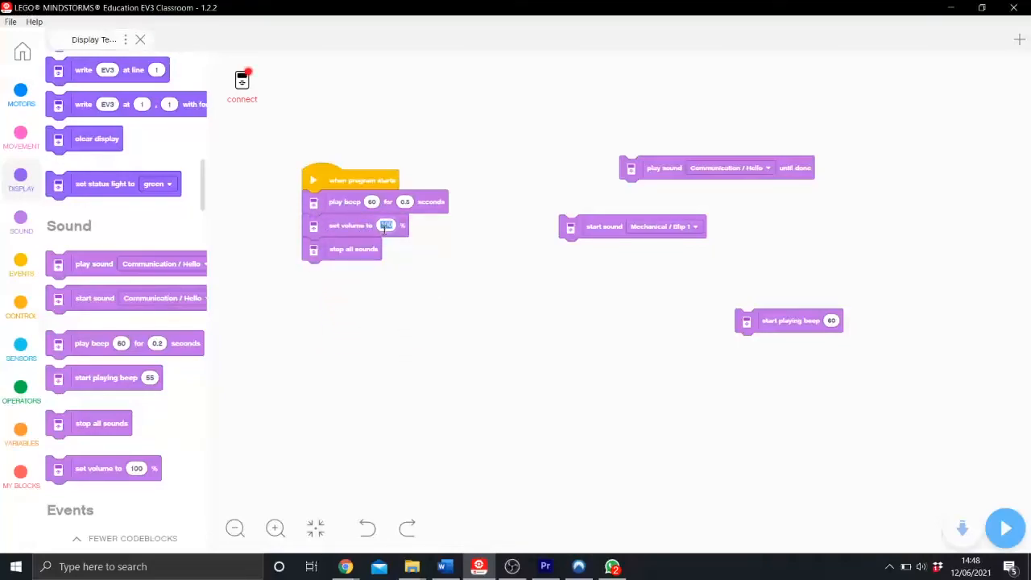
text(45)
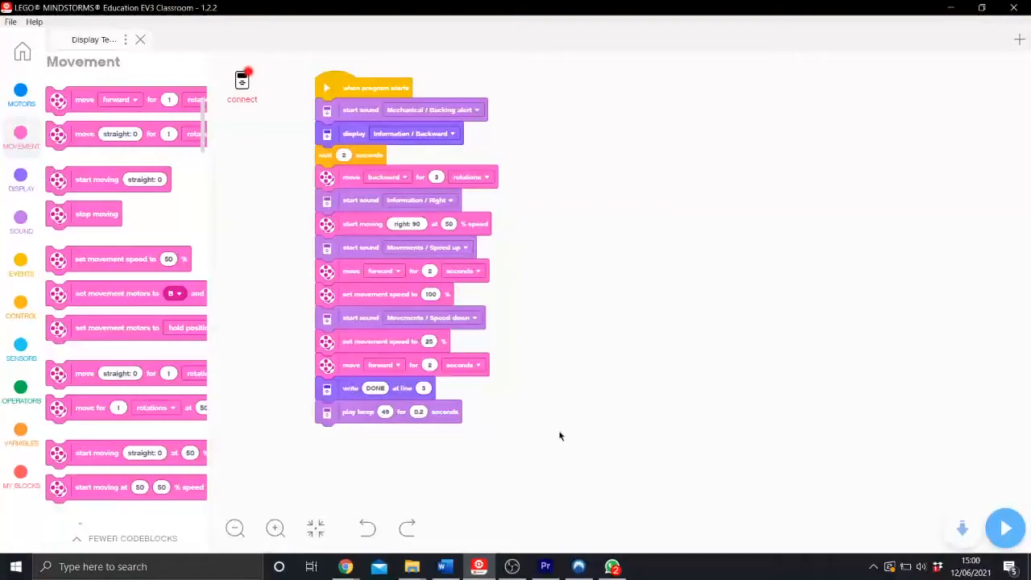
mouse_move(653, 329)
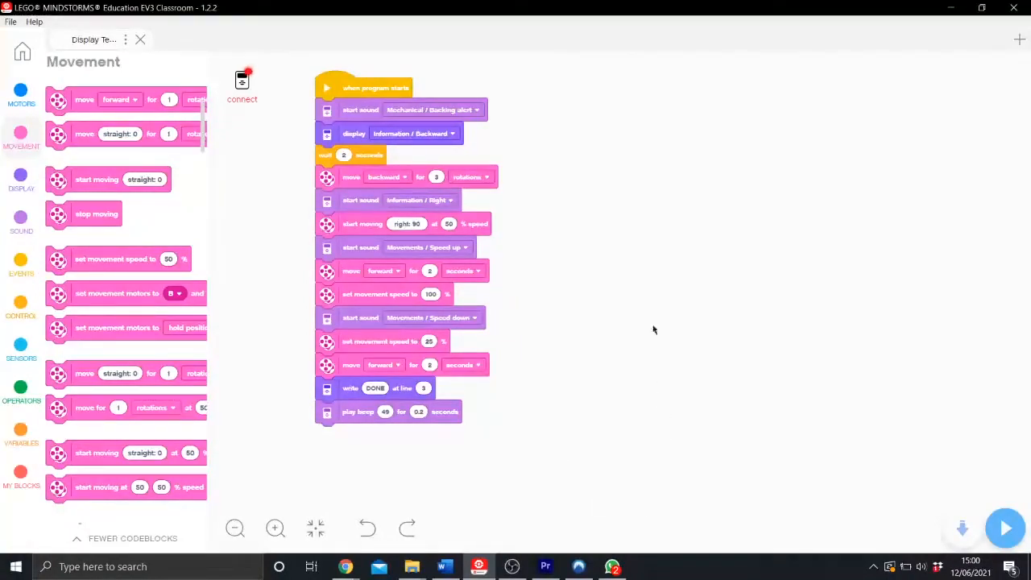
mouse_move(351, 71)
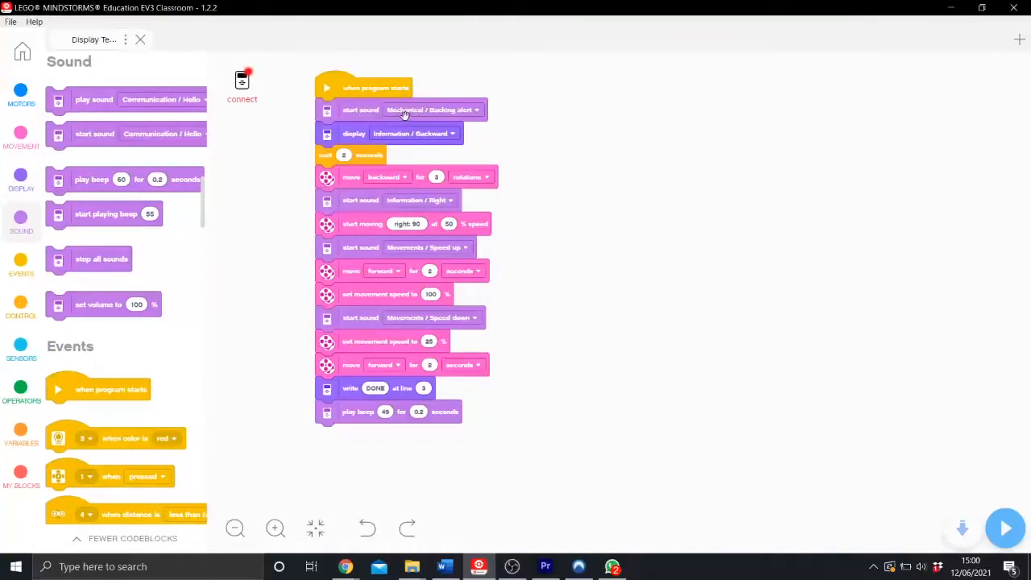
mouse_move(477, 121)
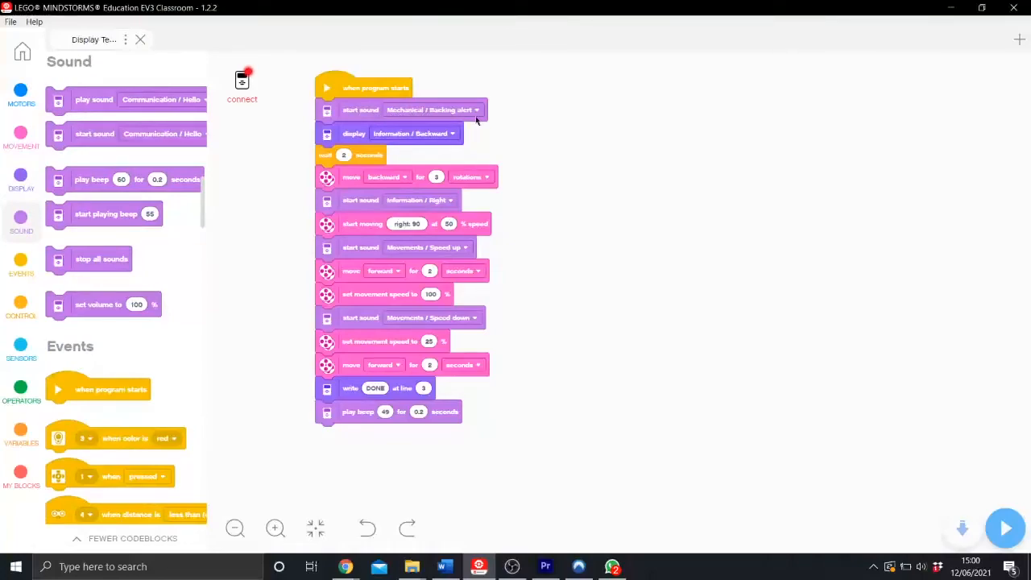
mouse_move(351, 147)
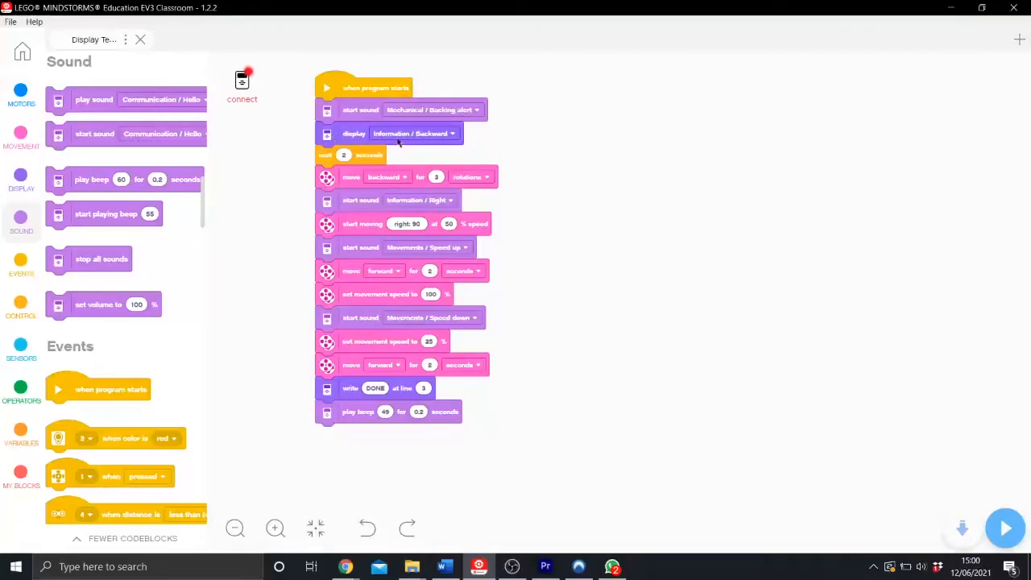
mouse_move(433, 137)
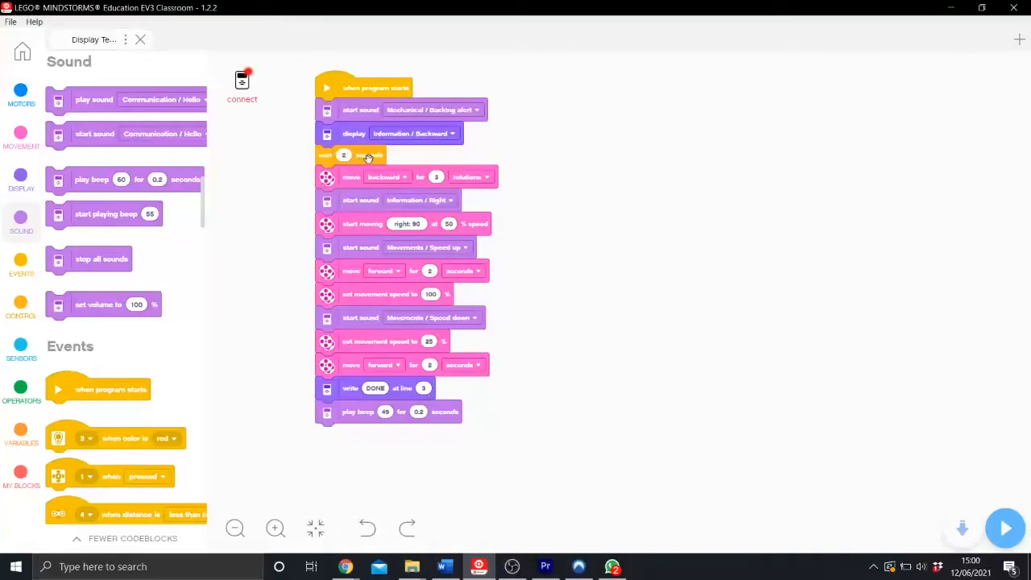
mouse_move(443, 155)
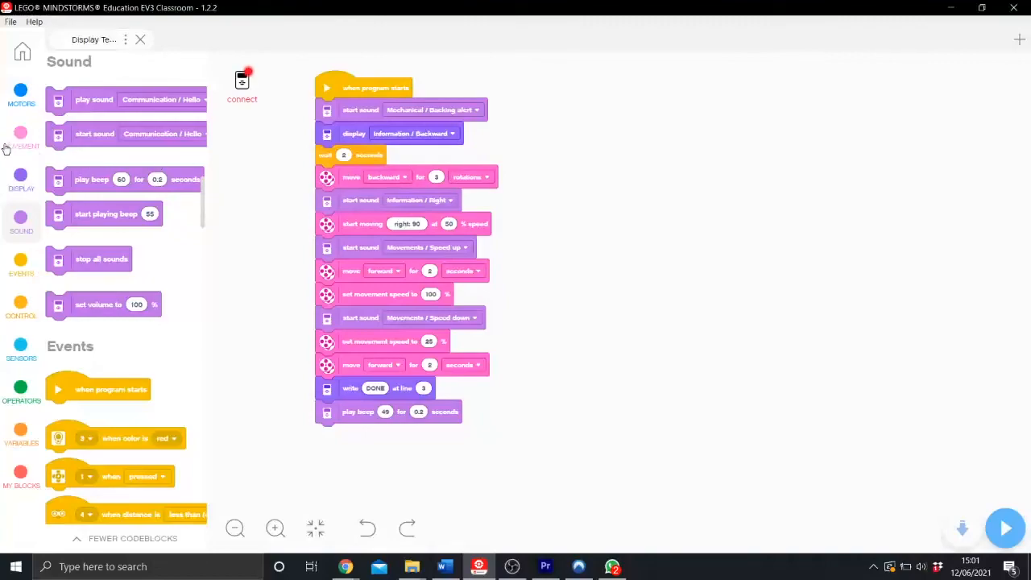
click(21, 132)
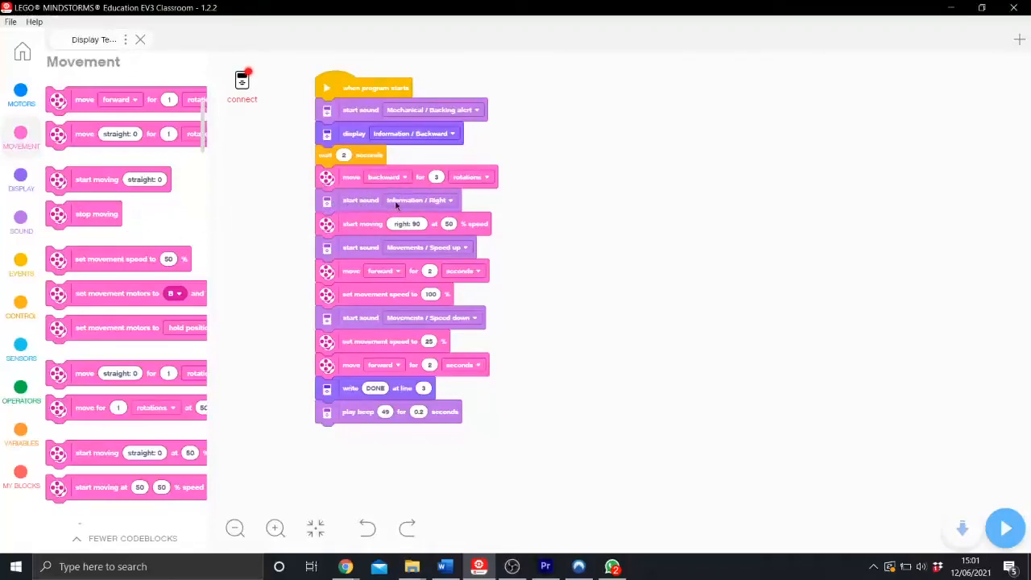
mouse_move(339, 229)
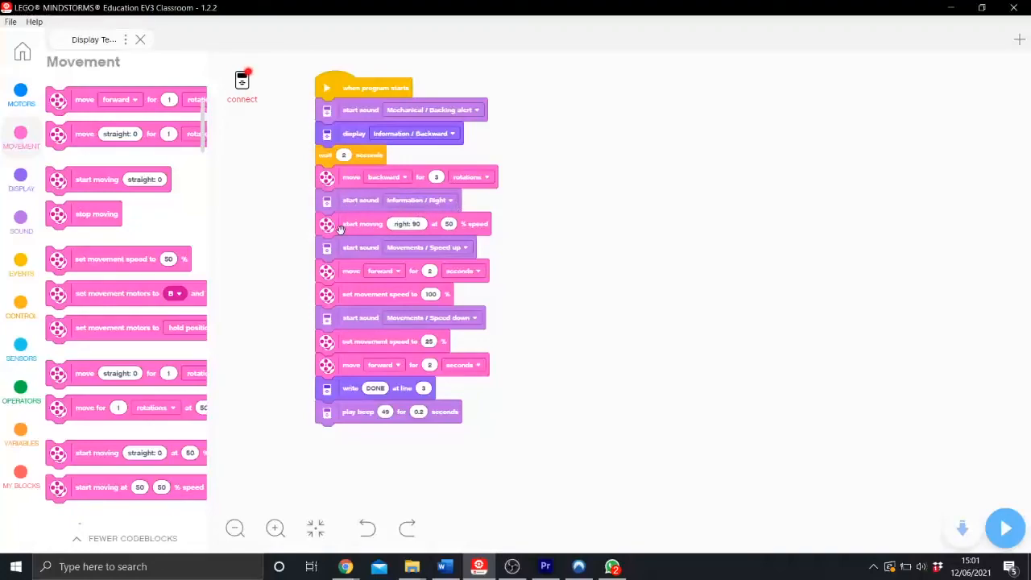
click(406, 223)
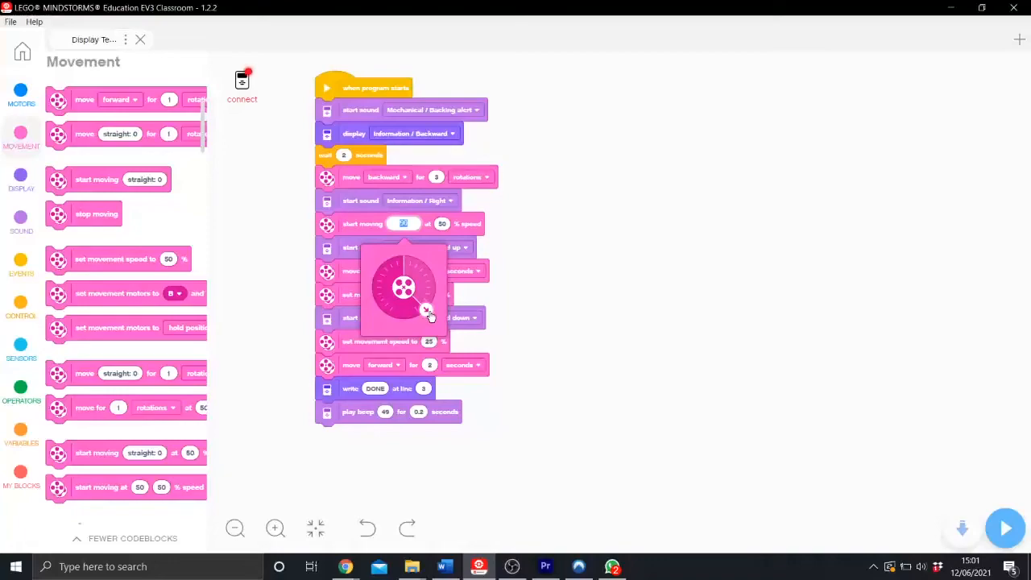
click(428, 313)
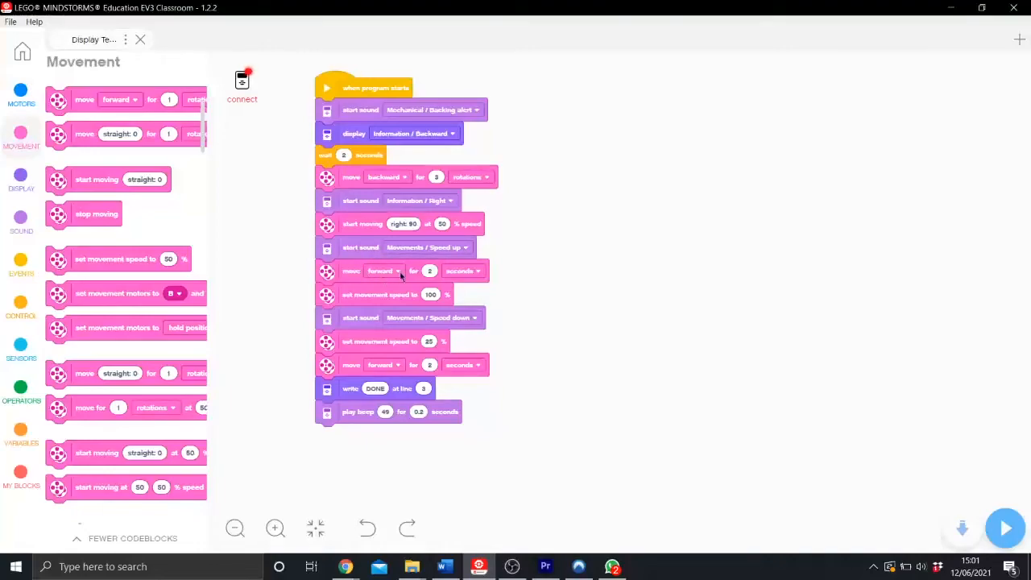
mouse_move(379, 290)
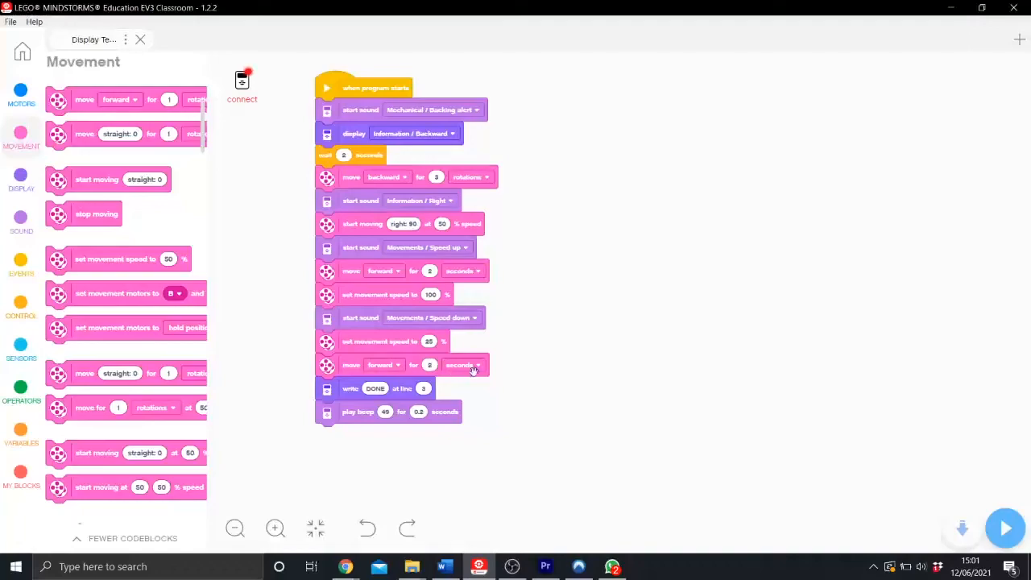
mouse_move(458, 302)
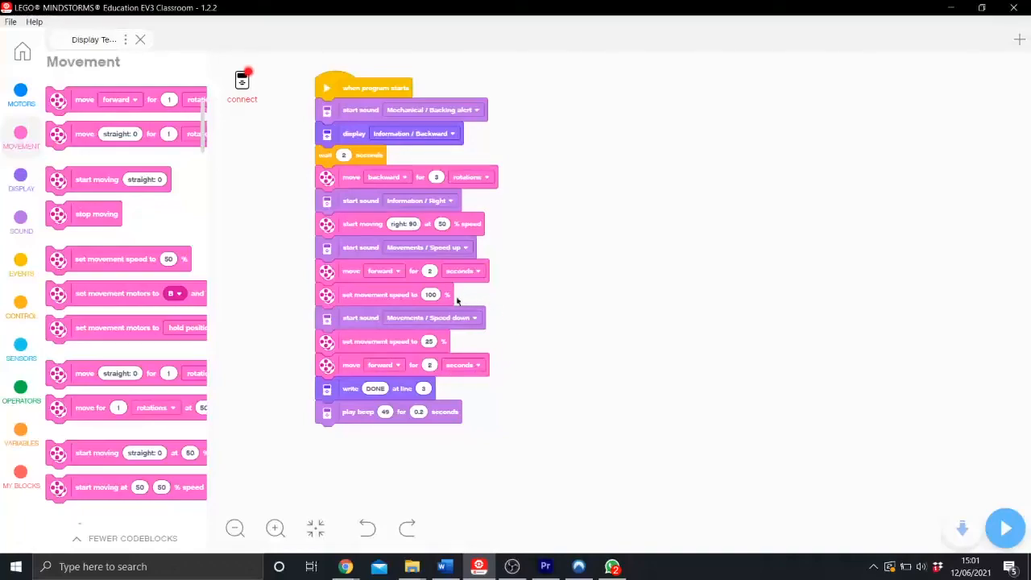
mouse_move(546, 379)
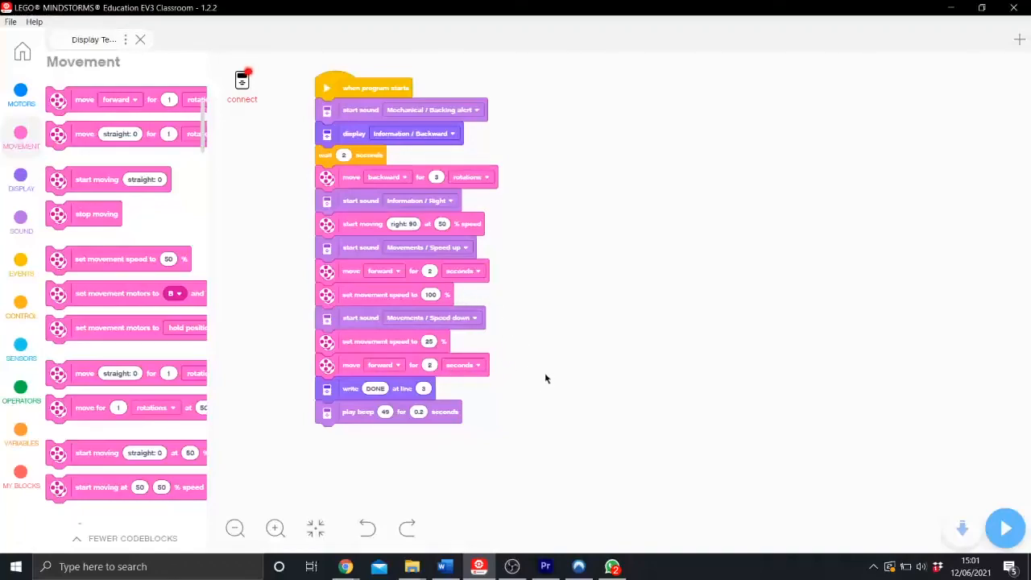
mouse_move(314, 396)
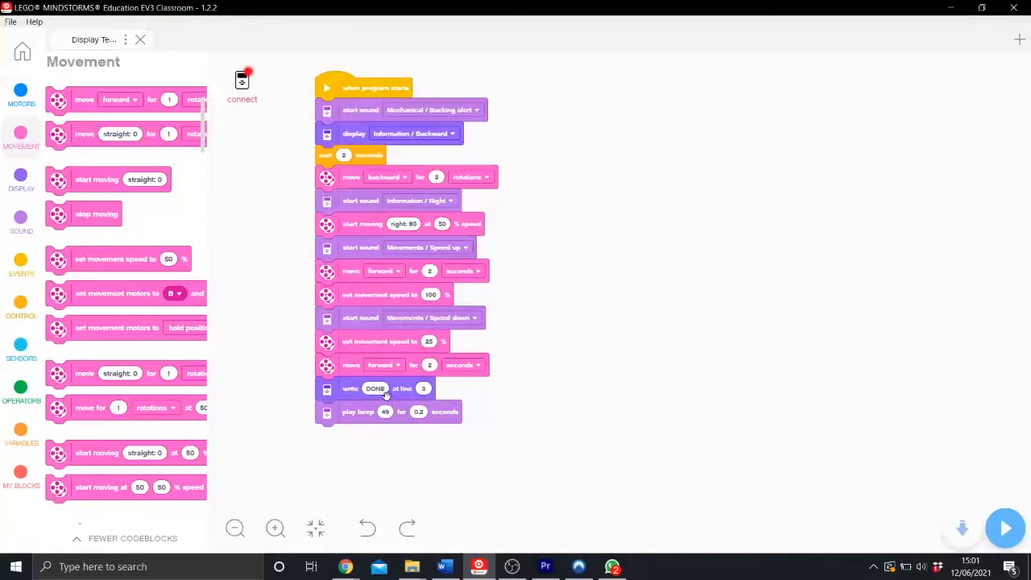
click(375, 388)
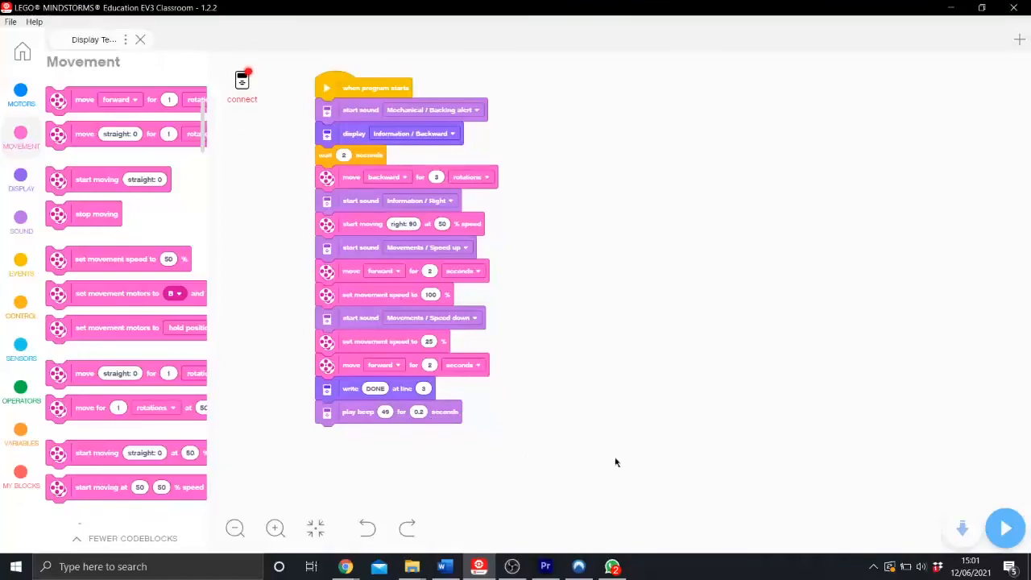
mouse_move(576, 421)
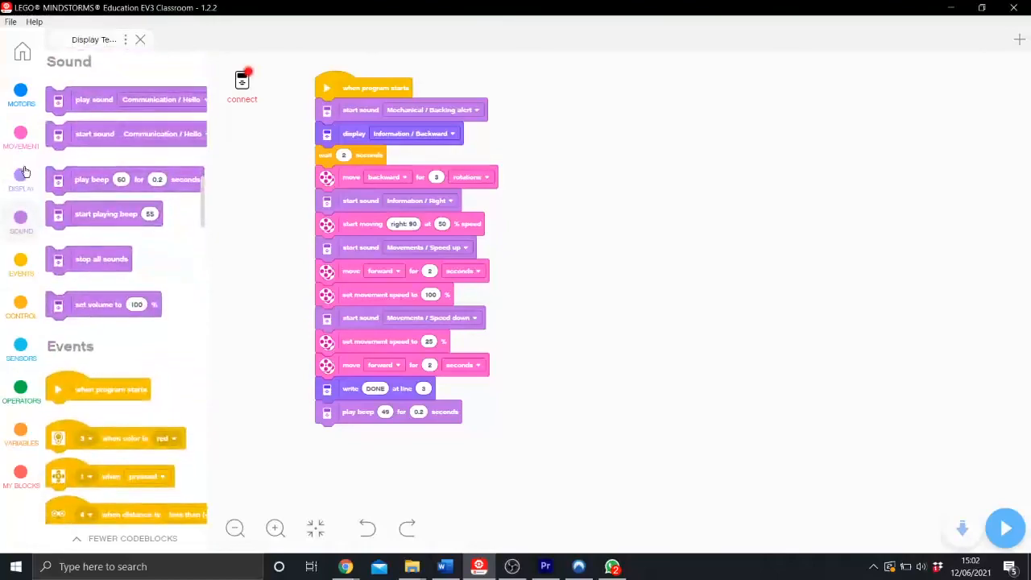
- Browse the Motors, Events, Control, Sensors and Operators categories in the palette
click(21, 97)
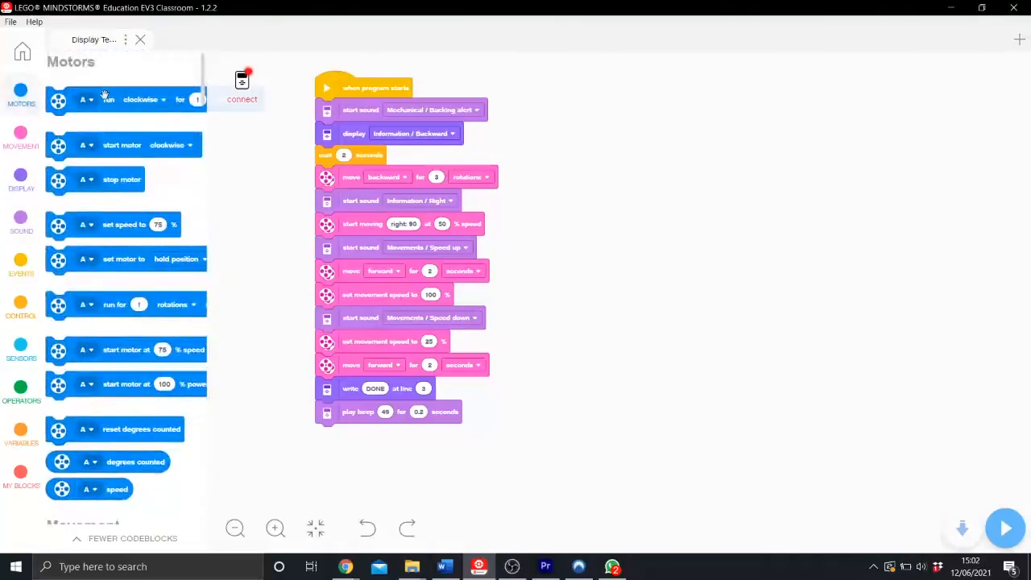
click(87, 100)
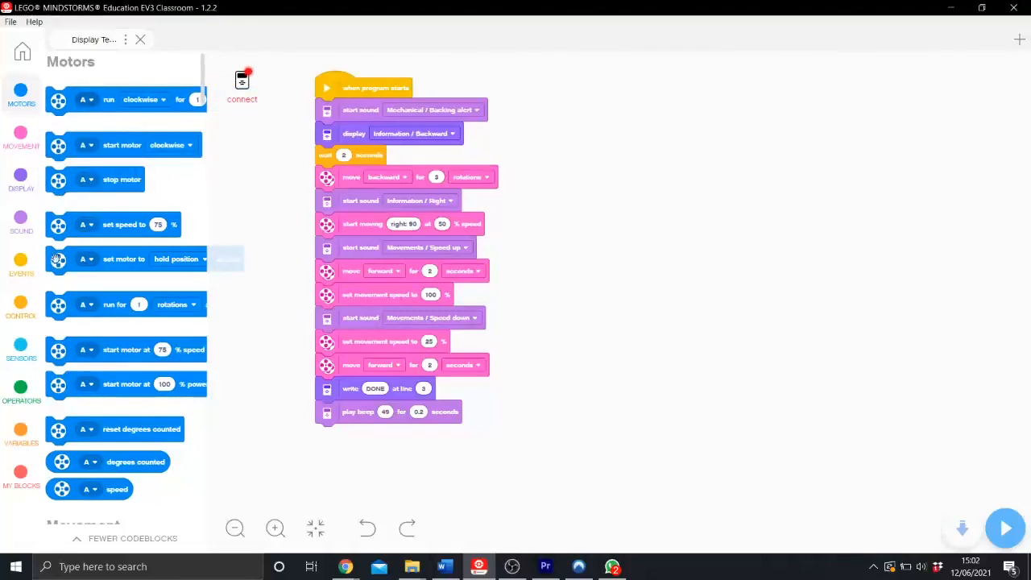
click(21, 266)
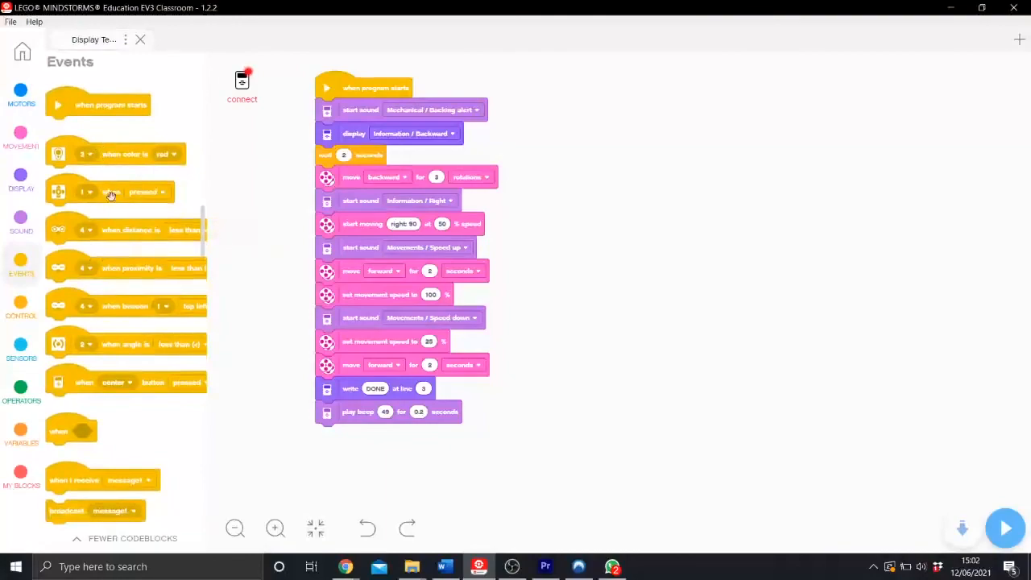
click(21, 306)
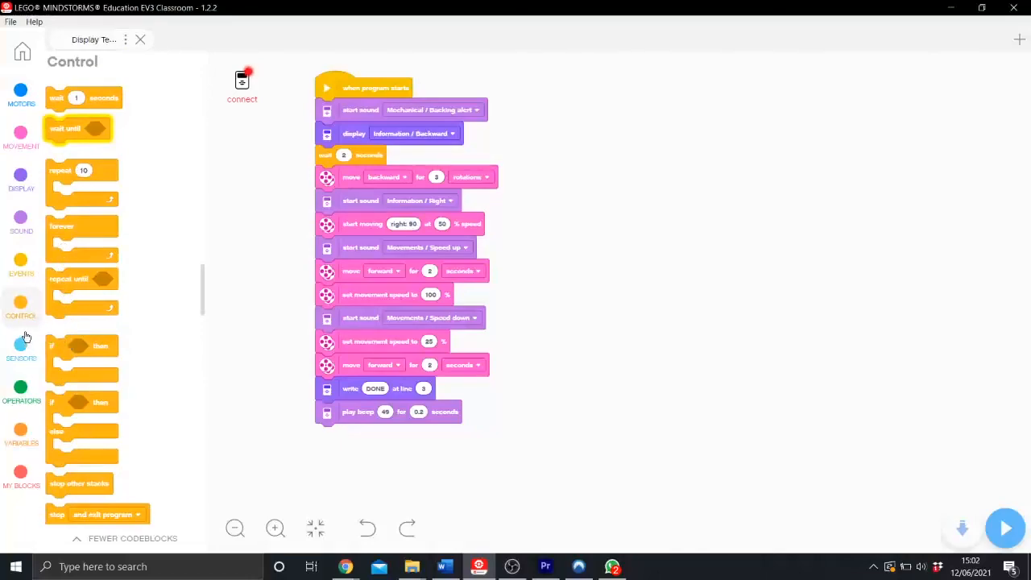
click(21, 351)
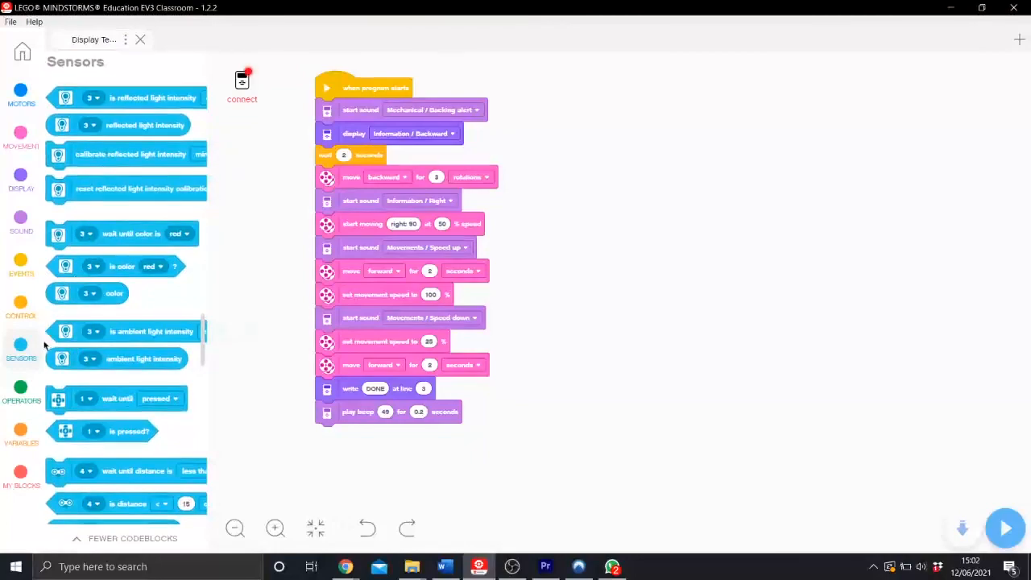
click(21, 392)
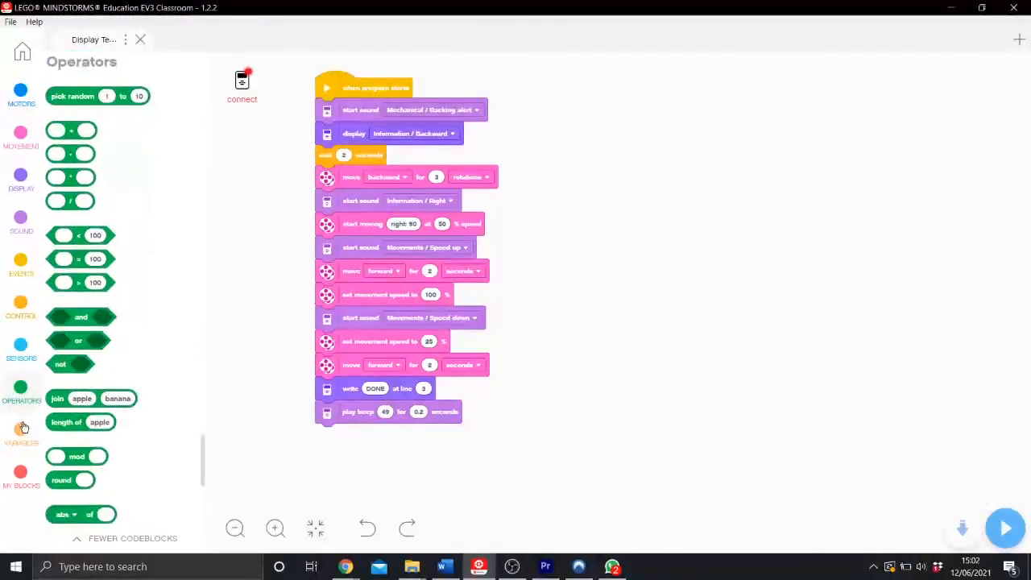